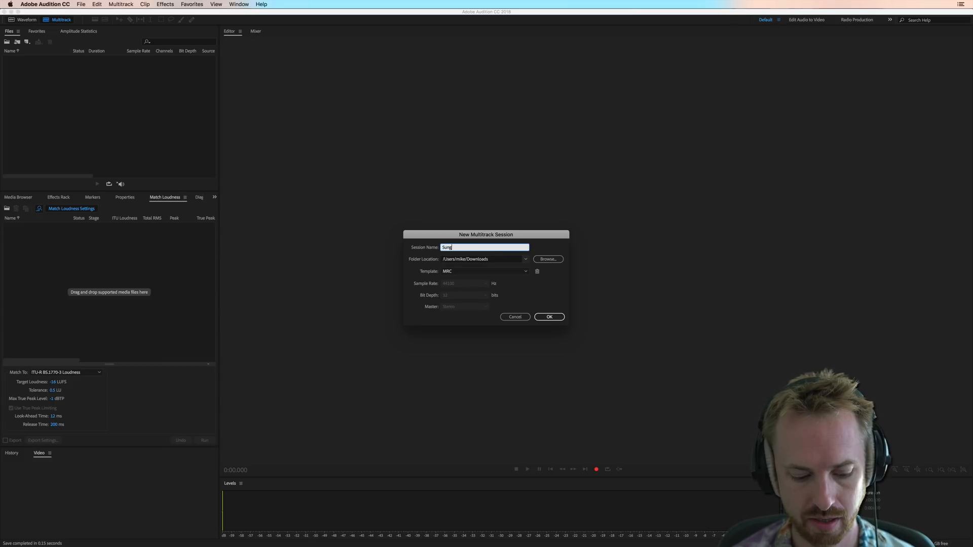
Name the new multitrack session 'Sung Jingle' (44100 Hz, 32-bit float, stereo) and create it
type("Jingle")
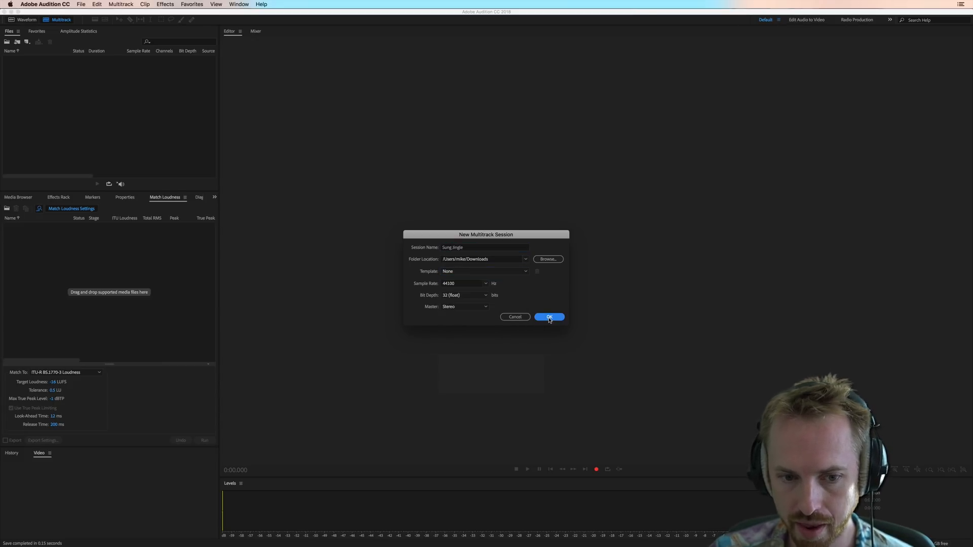
left_click(548, 317)
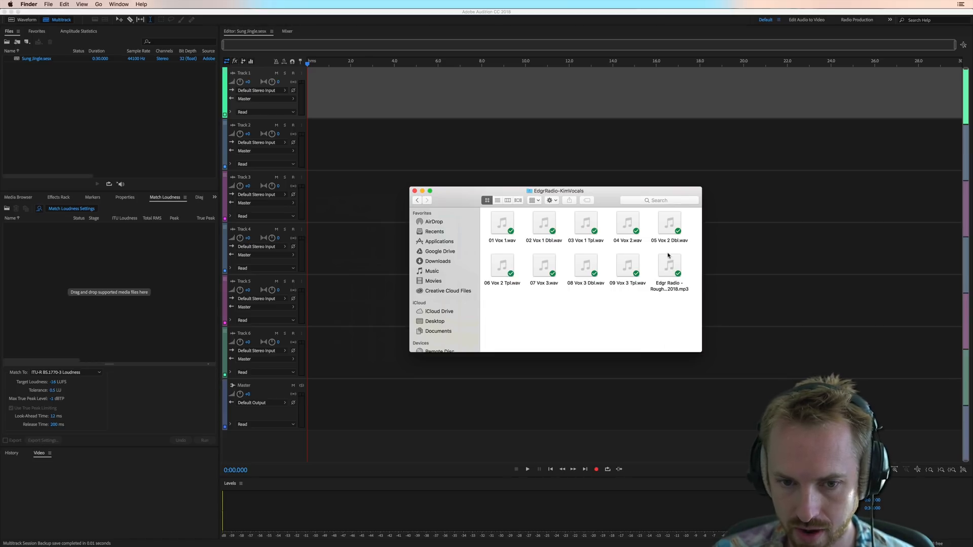
Select the nine vocal WAV takes from KimVocals, excluding the rough mix mp3, and drop them into the session
left_click(669, 264)
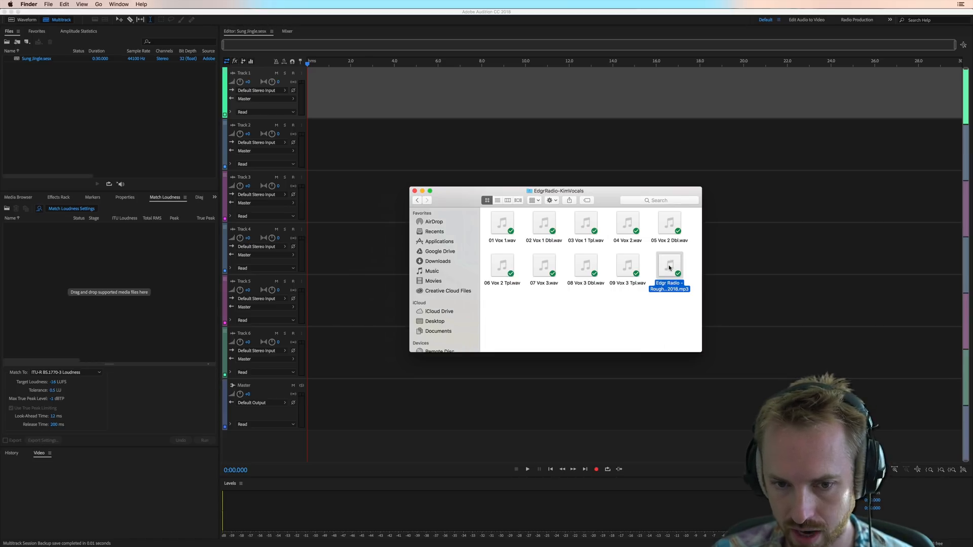
mouse_move(613, 292)
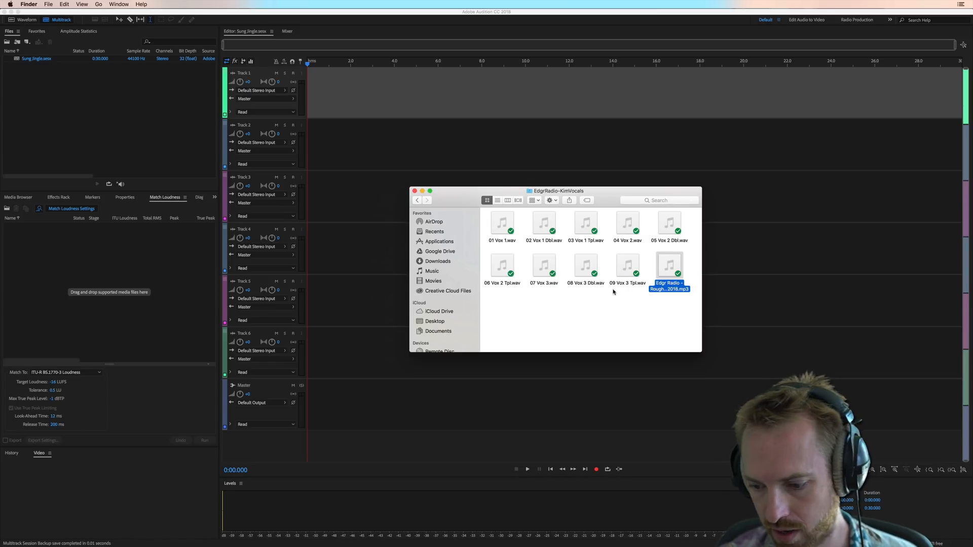
key("space")
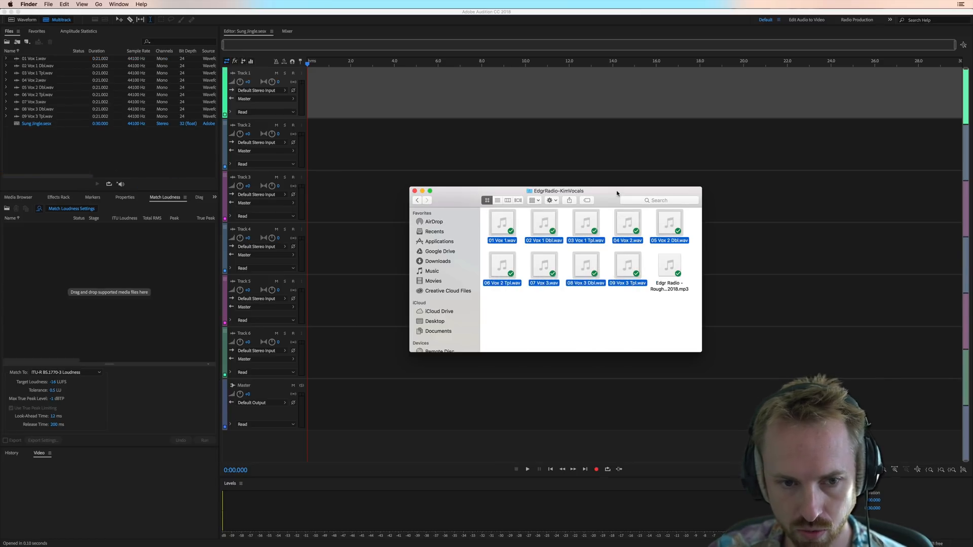
left_click(414, 191)
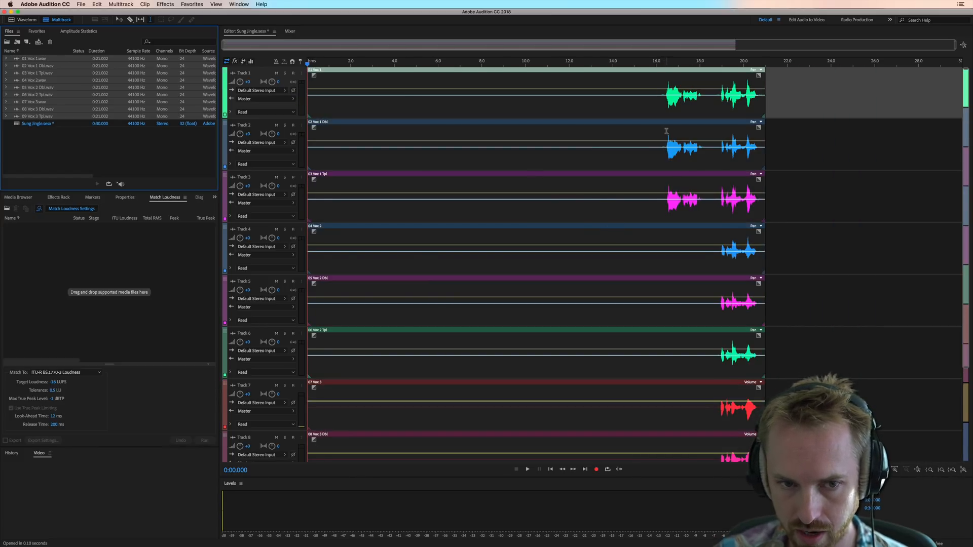
mouse_move(672, 102)
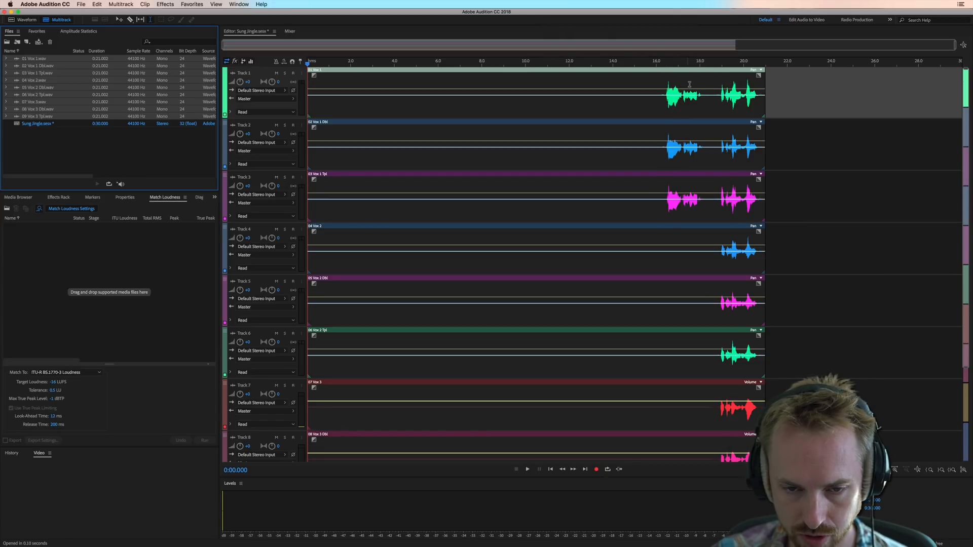
mouse_move(730, 74)
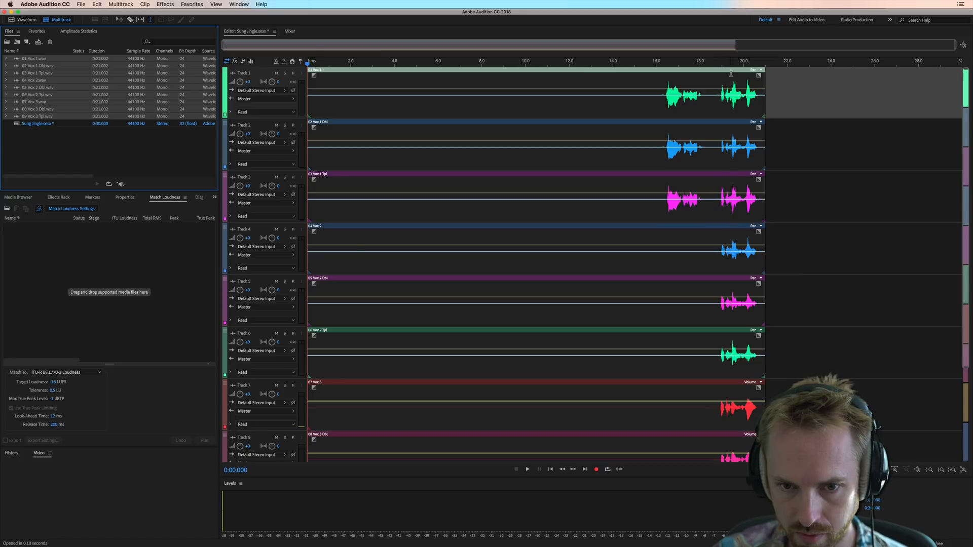
scroll("down", 3)
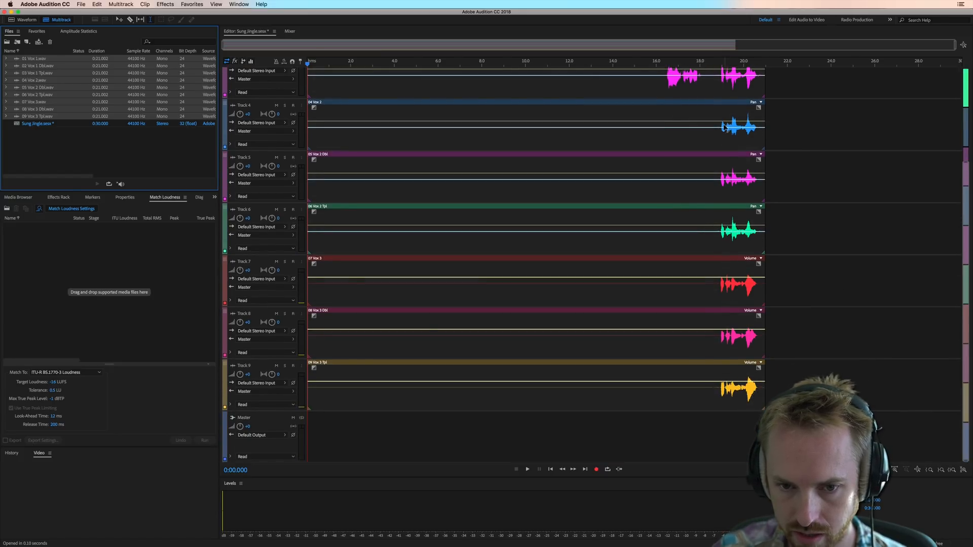
mouse_move(721, 167)
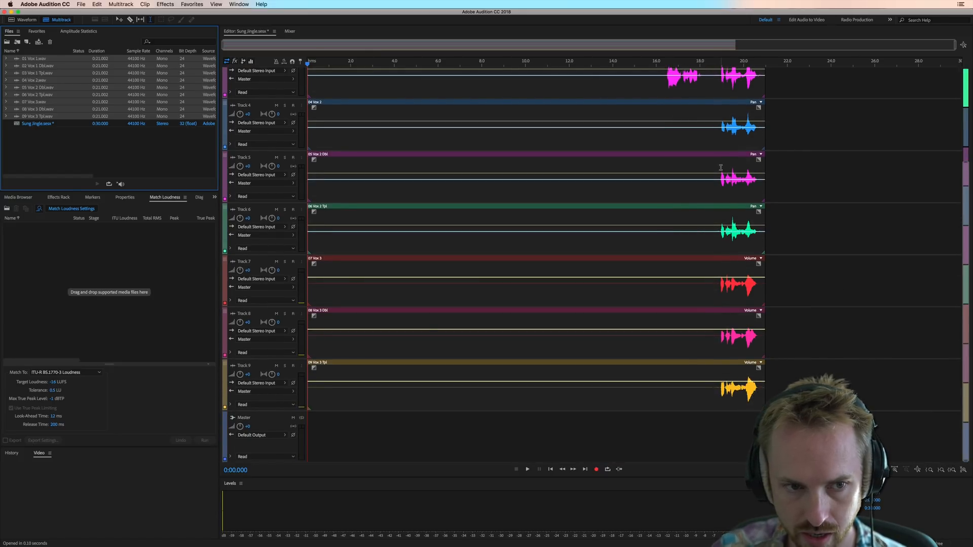
scroll("up", 3)
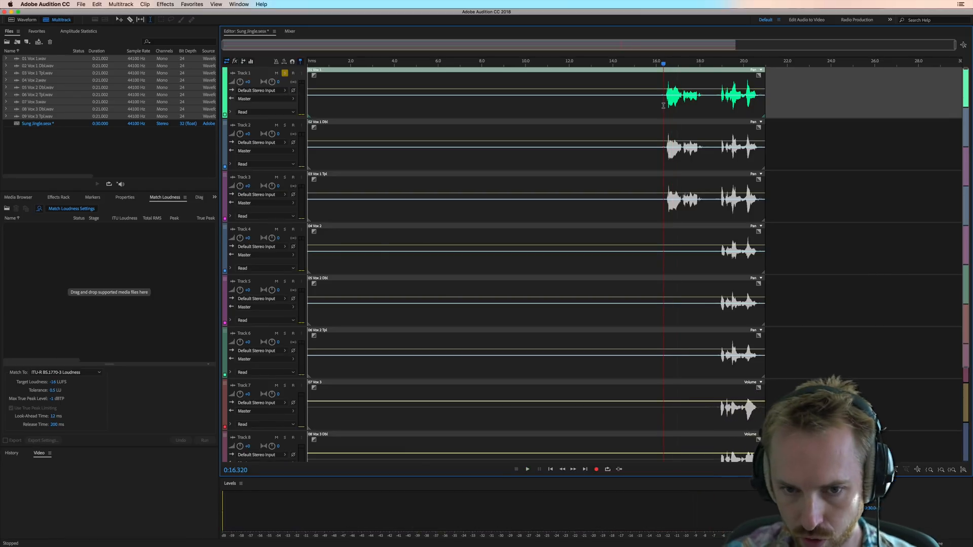
left_click(527, 469)
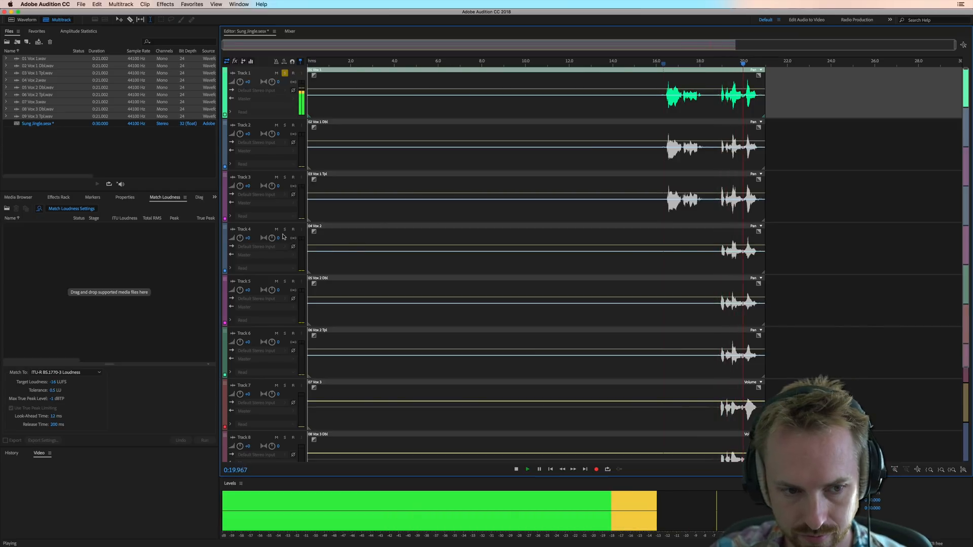
left_click(516, 469)
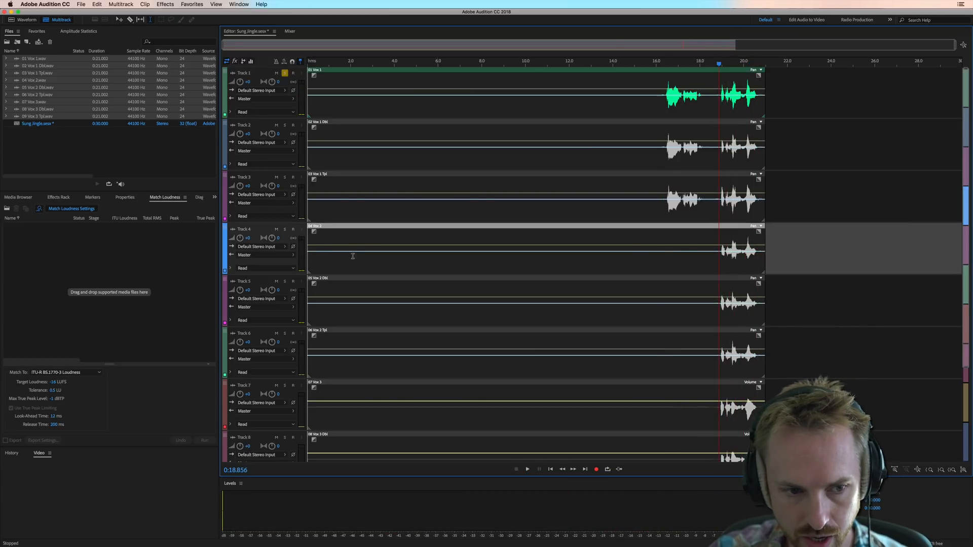
left_click(527, 469)
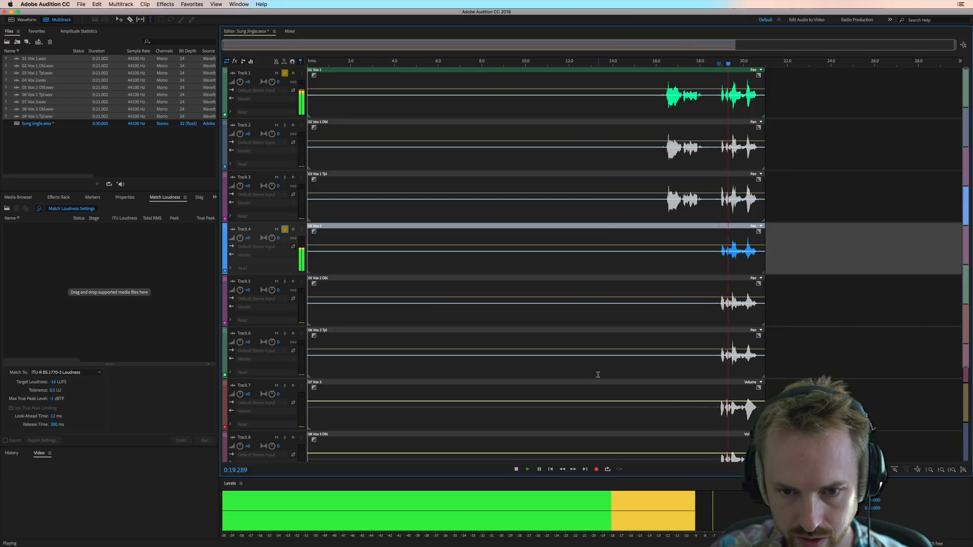
left_click(516, 469)
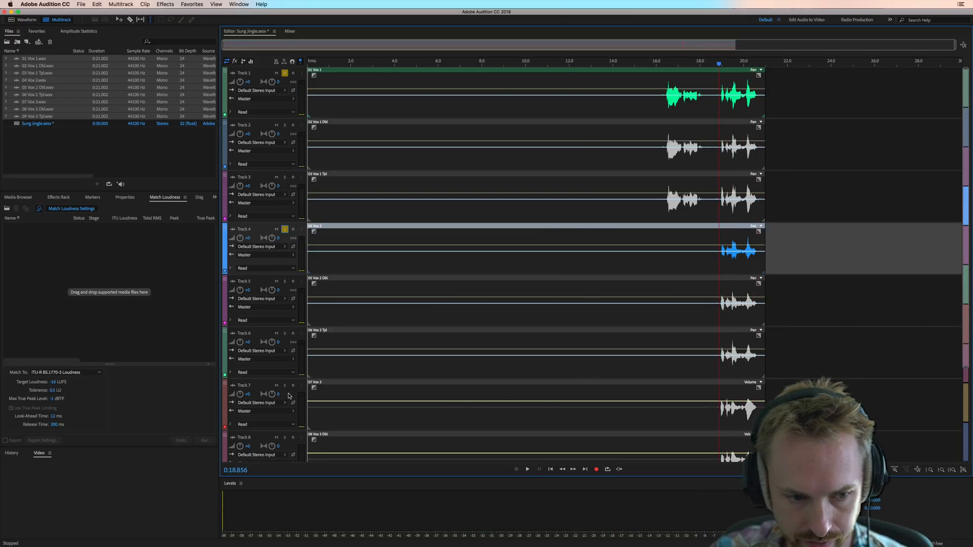
left_click(284, 385)
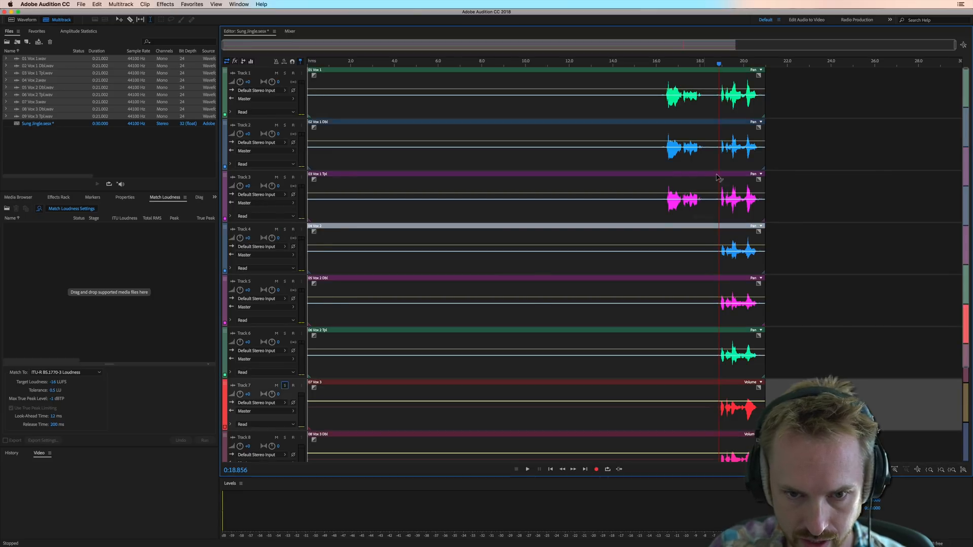
left_click(656, 61)
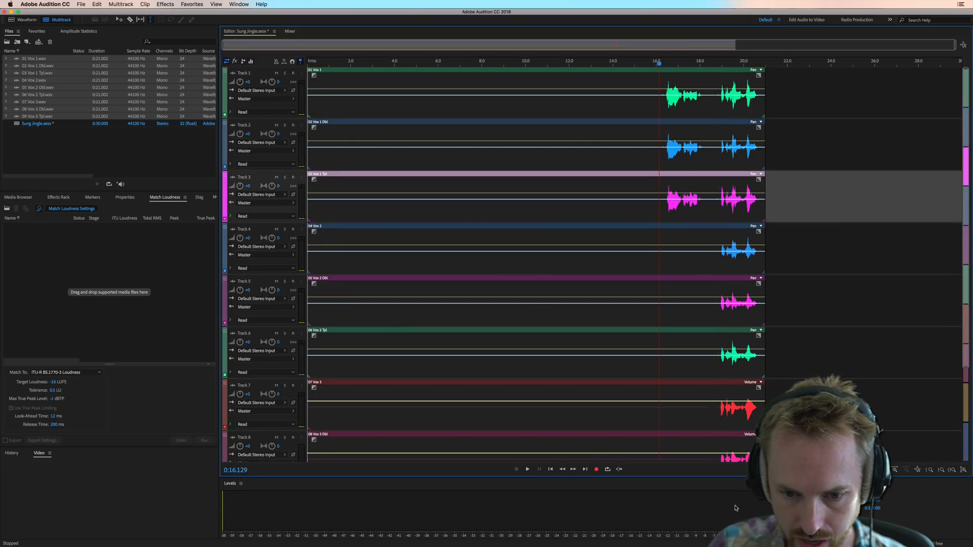
left_click(527, 469)
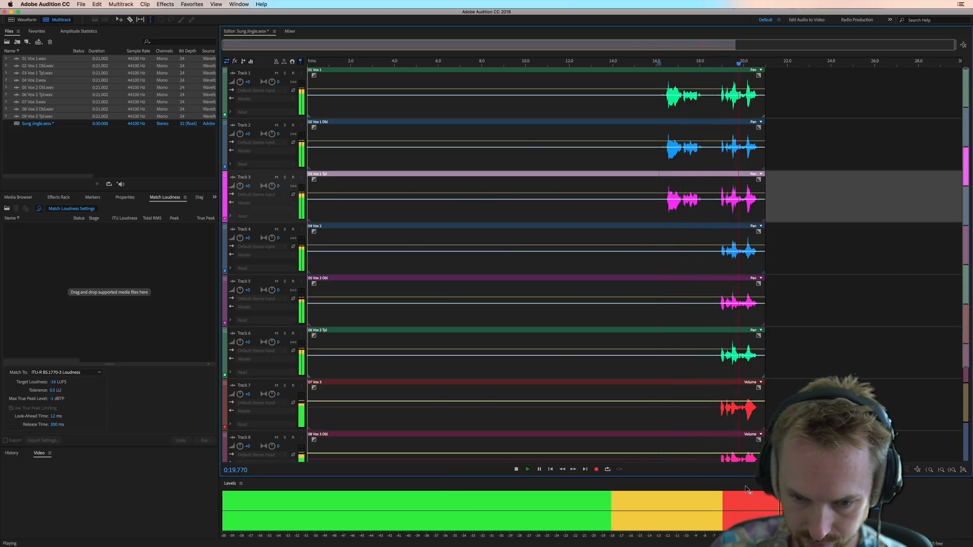
left_click(516, 468)
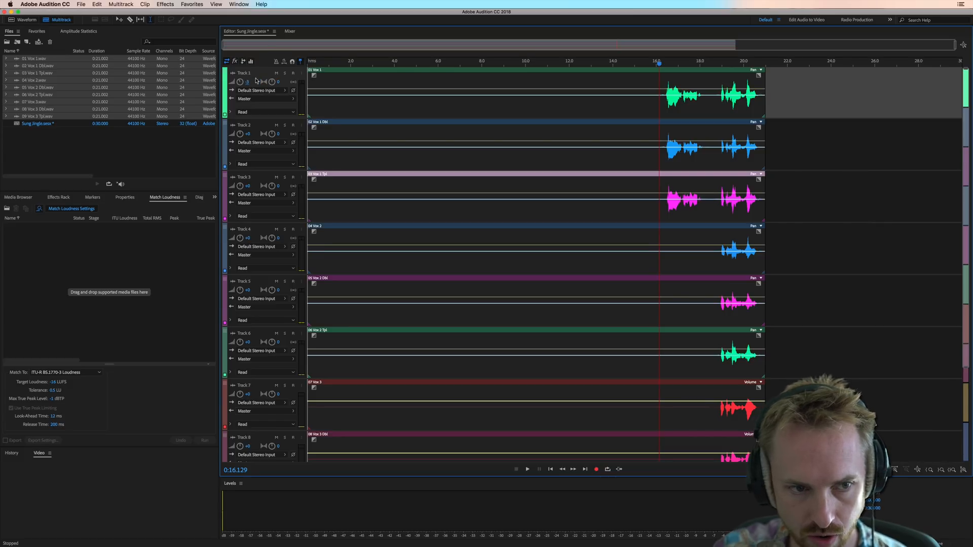
Lower every vocal track's volume to -3 dB in the Mixer, then return to the multitrack editor
left_click(289, 31)
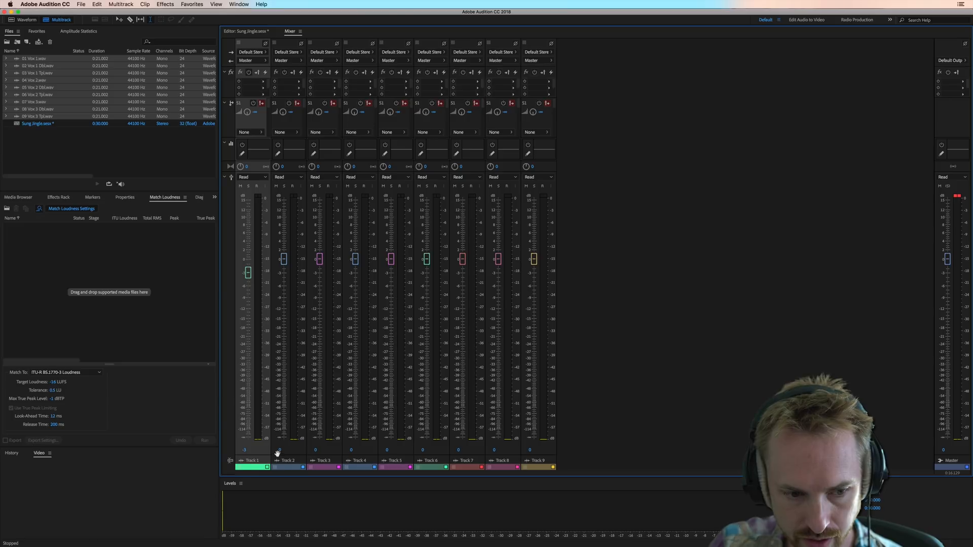
left_click(286, 460)
type("-3")
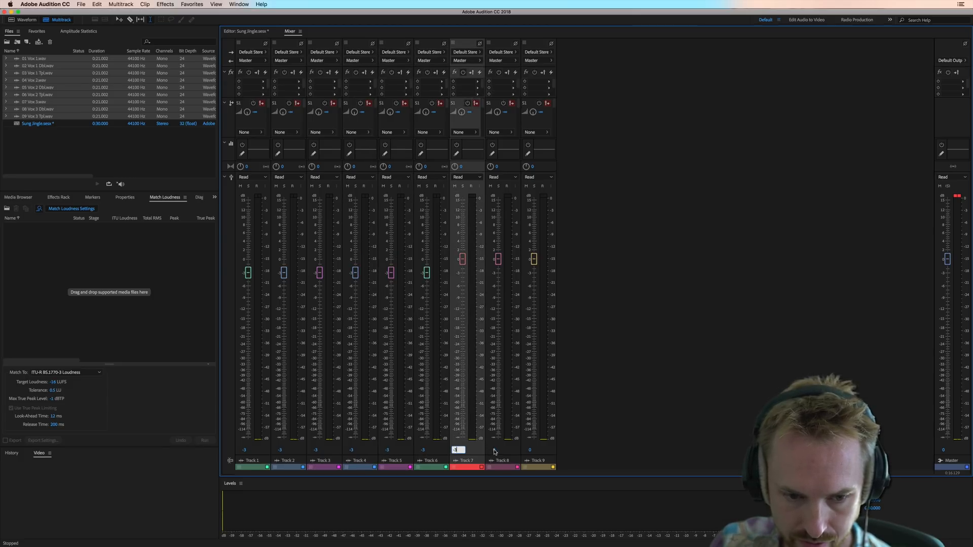
left_click(534, 460)
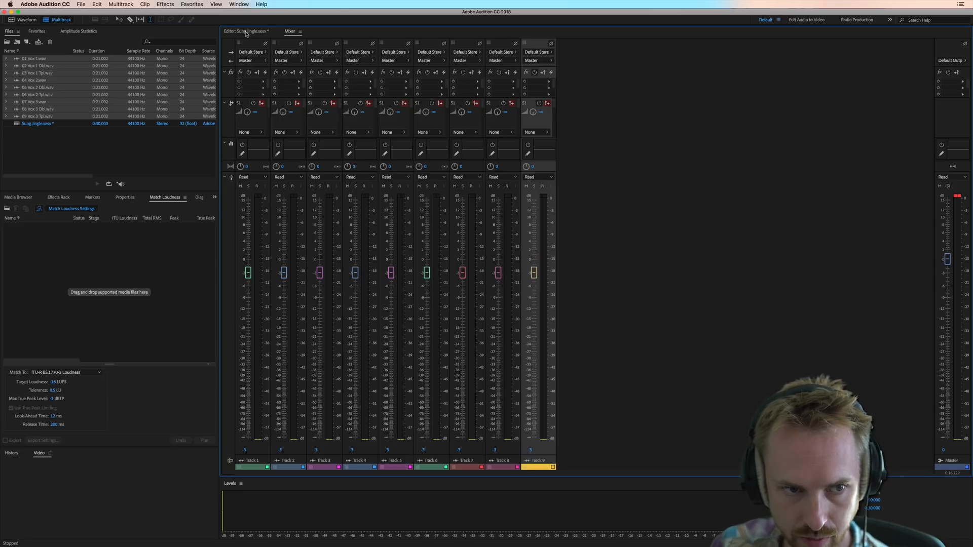
left_click(236, 31)
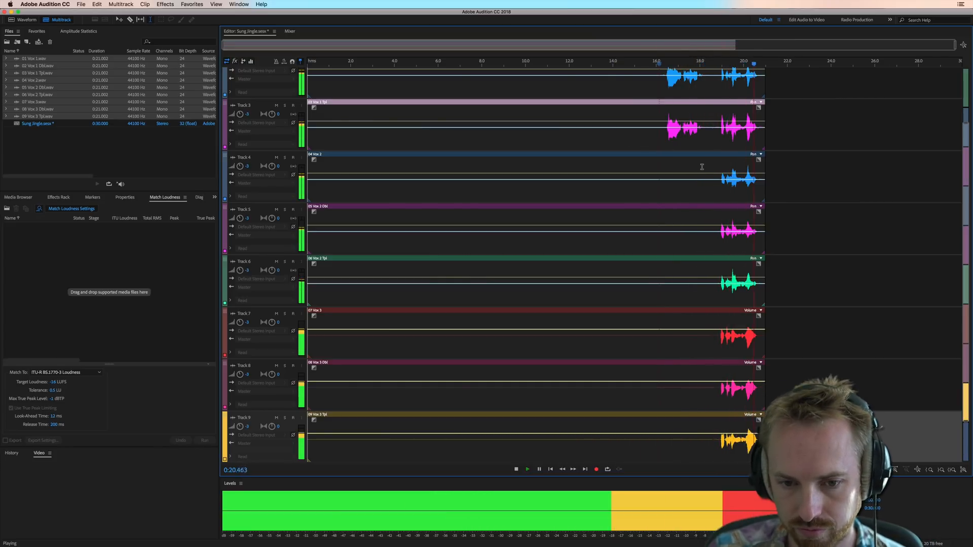
Audition all nine vocal tracks, stop playback and select the Master track
left_click(516, 468)
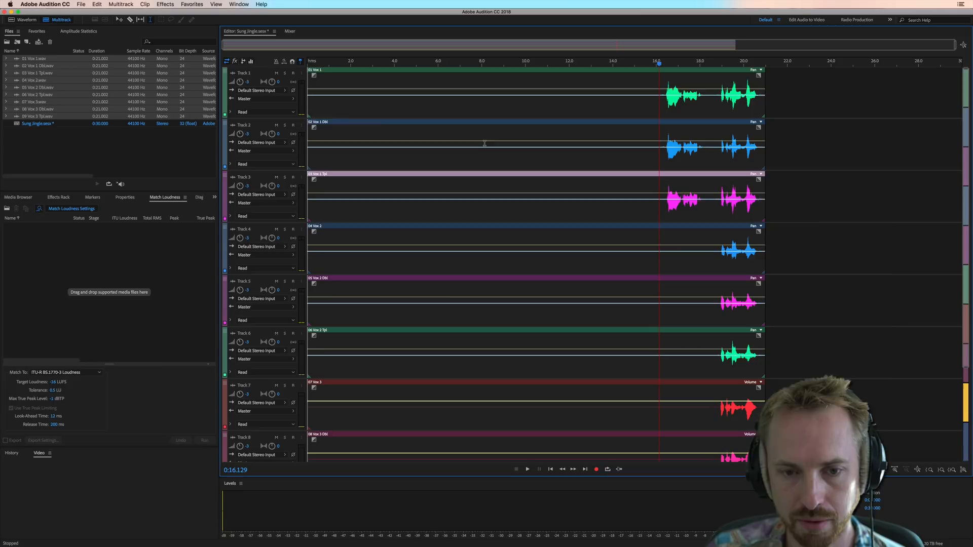
mouse_move(315, 123)
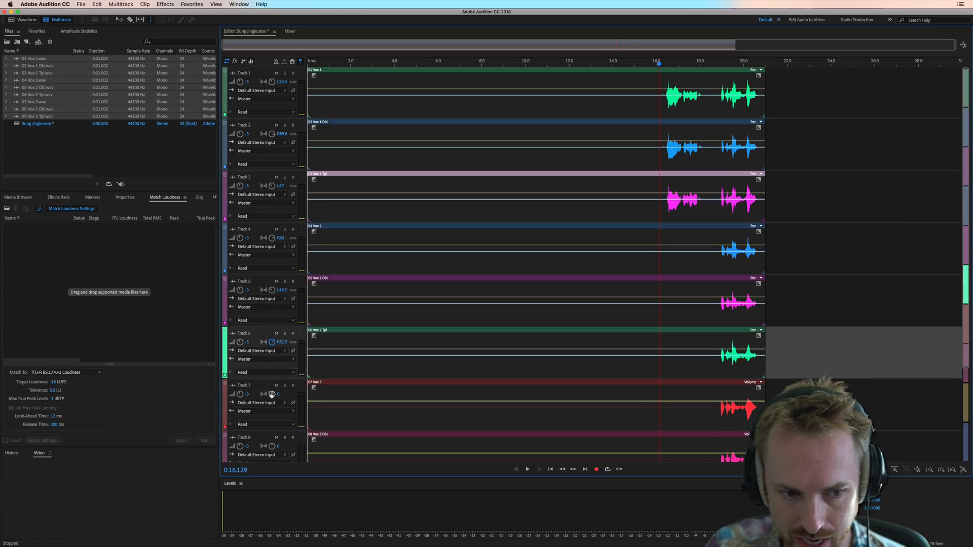
scroll("down", 3)
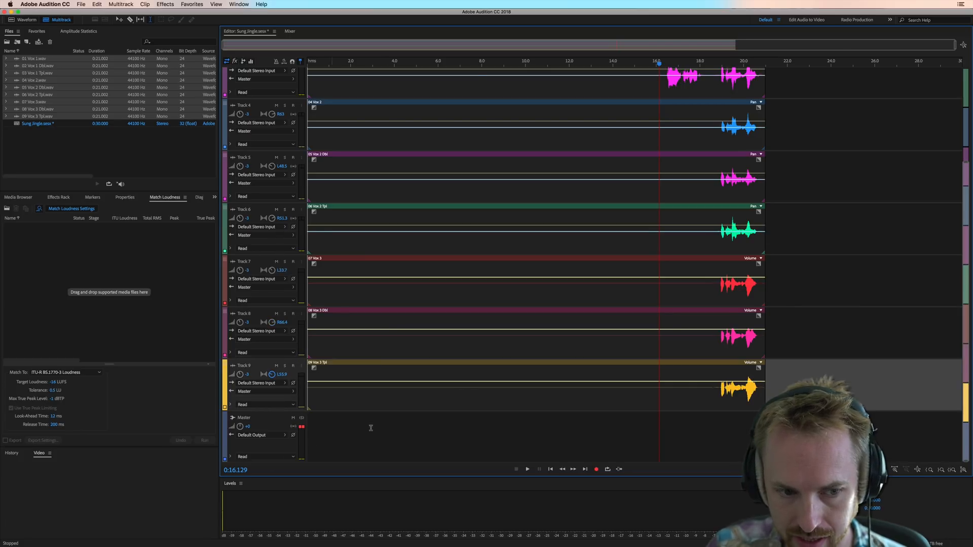
left_click(527, 468)
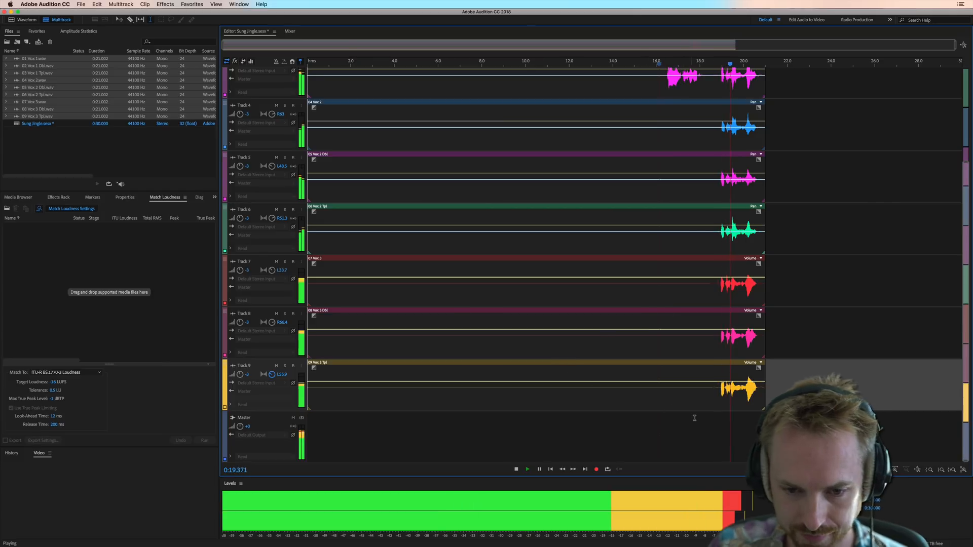
left_click(515, 468)
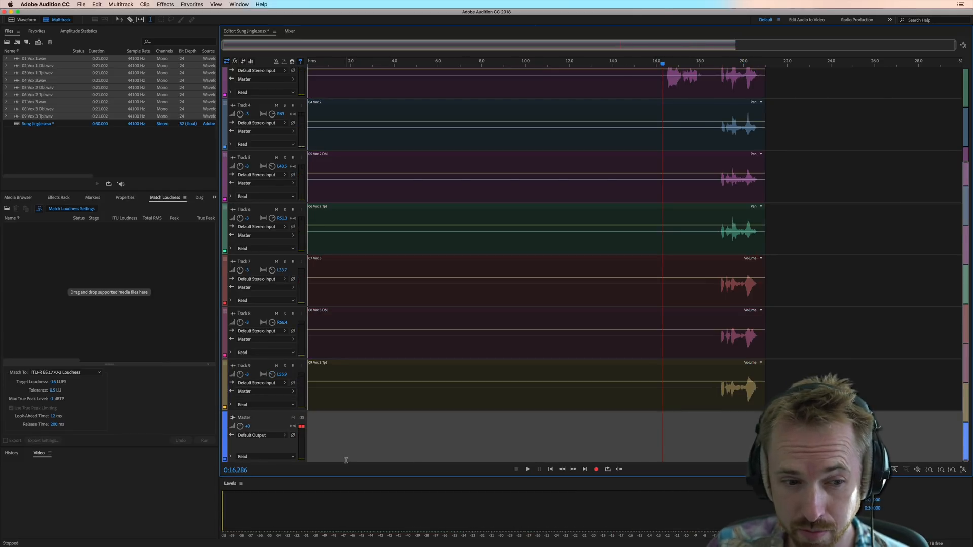
Show the Master track's Effects Rack and target its first empty effect slot
left_click(58, 197)
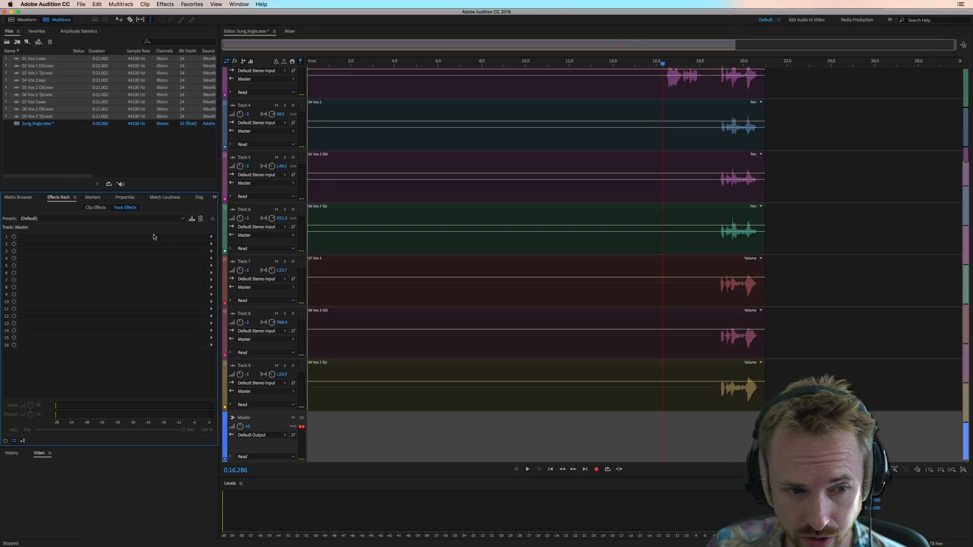
left_click(211, 236)
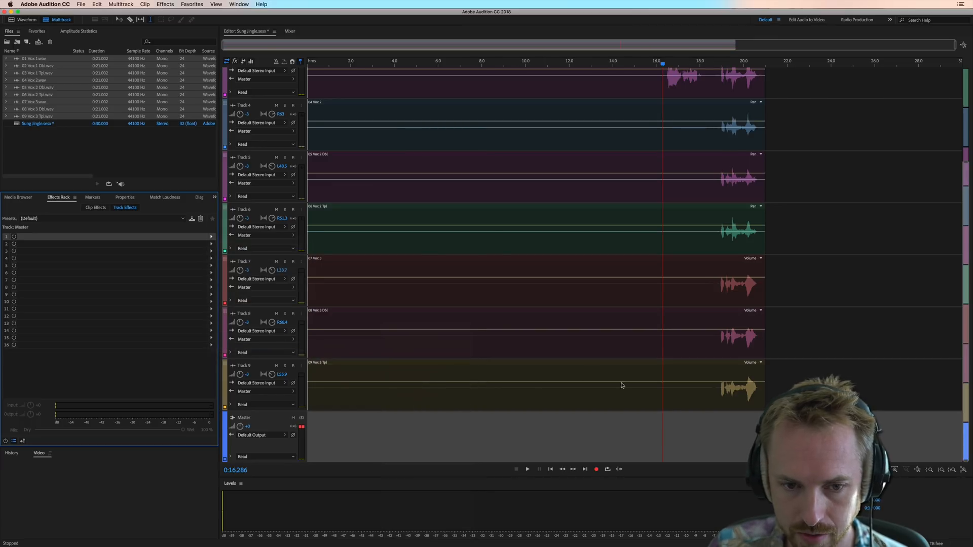
mouse_move(671, 101)
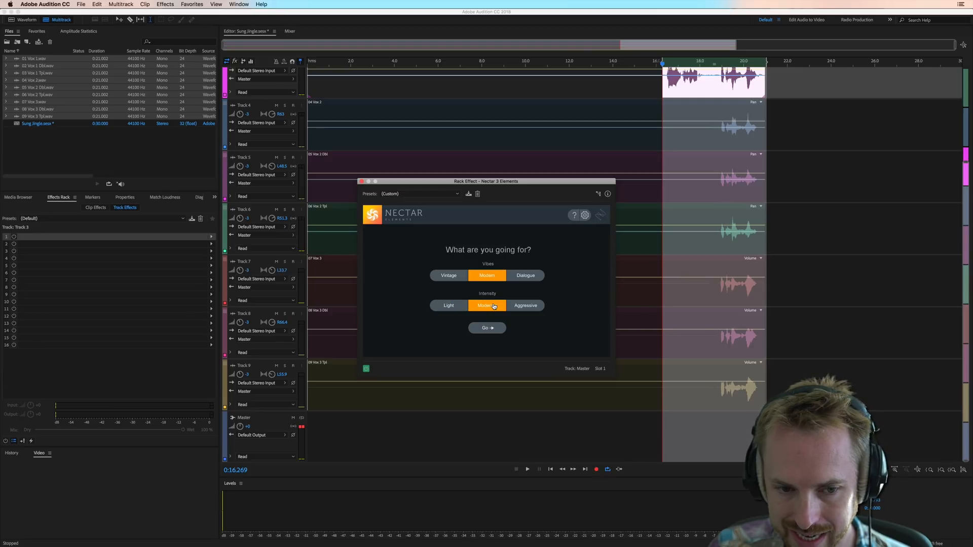
Run Nectar 3 Elements' Vocal Assistant (Modern, Medium) while the vocals play so it analyses them
left_click(486, 327)
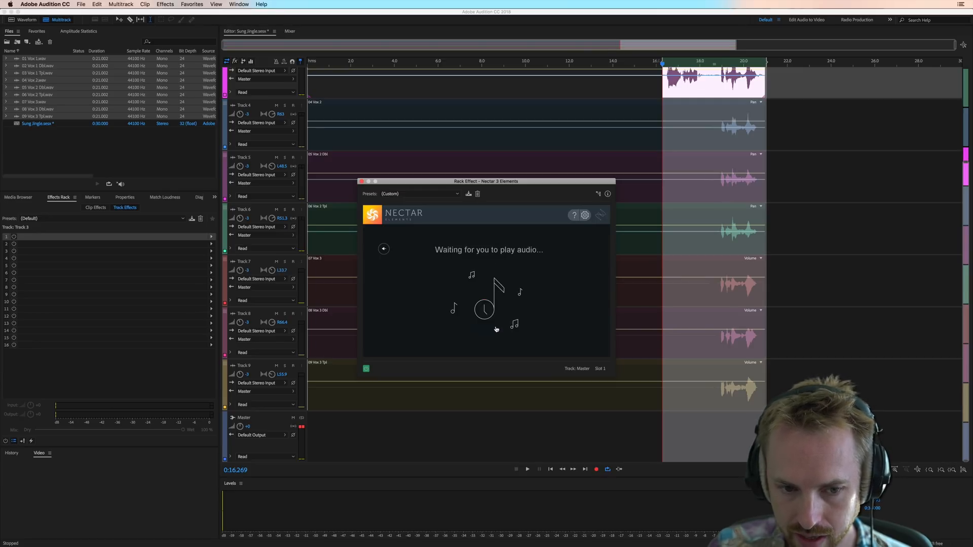
left_click(527, 469)
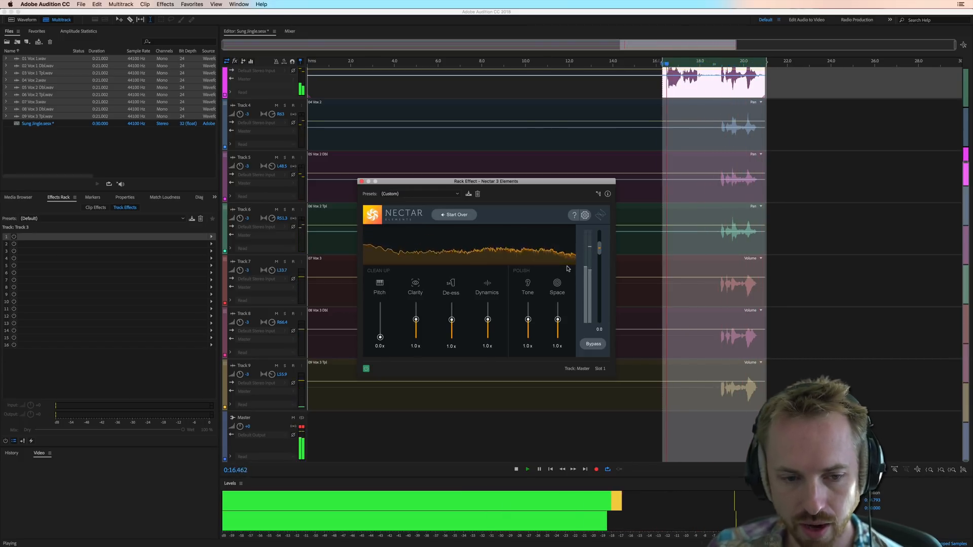
left_click(516, 469)
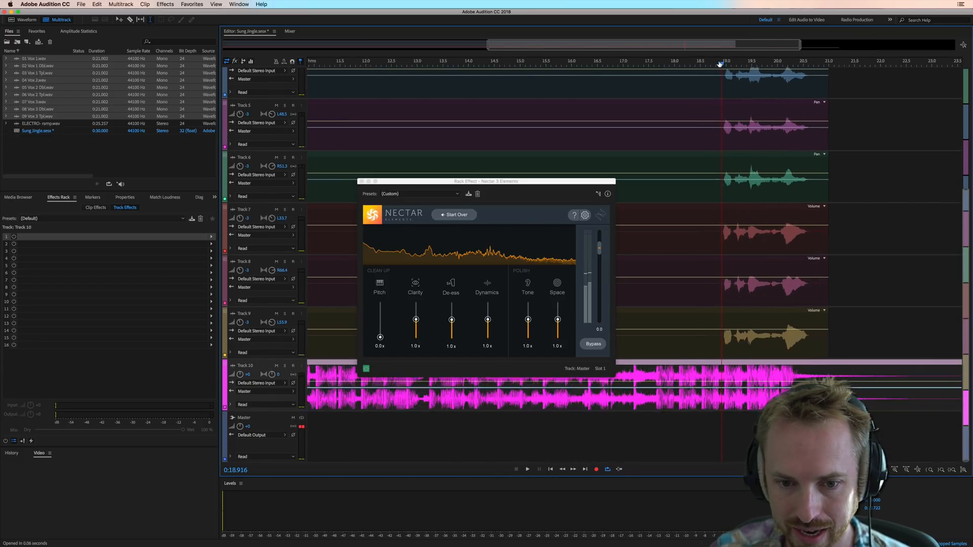
Audition the ELECTRO-ramp music bed on Track 10 at -10 dB against the vocals from about 6.5 s
left_click(527, 469)
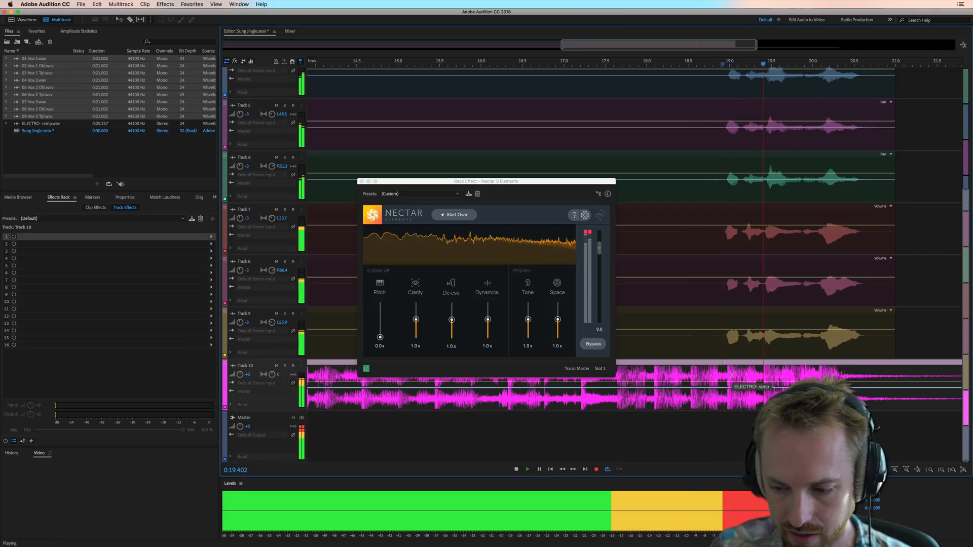
left_click(516, 468)
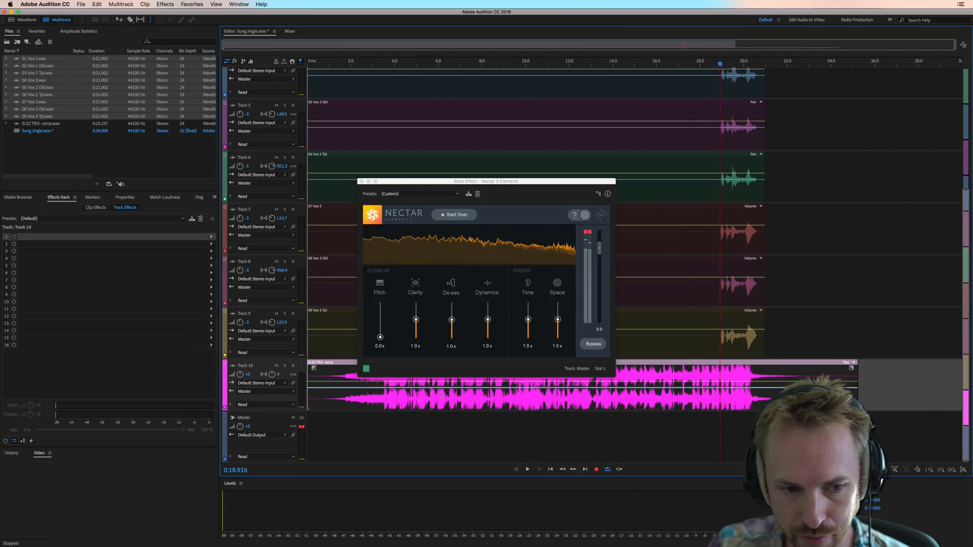
left_click(450, 63)
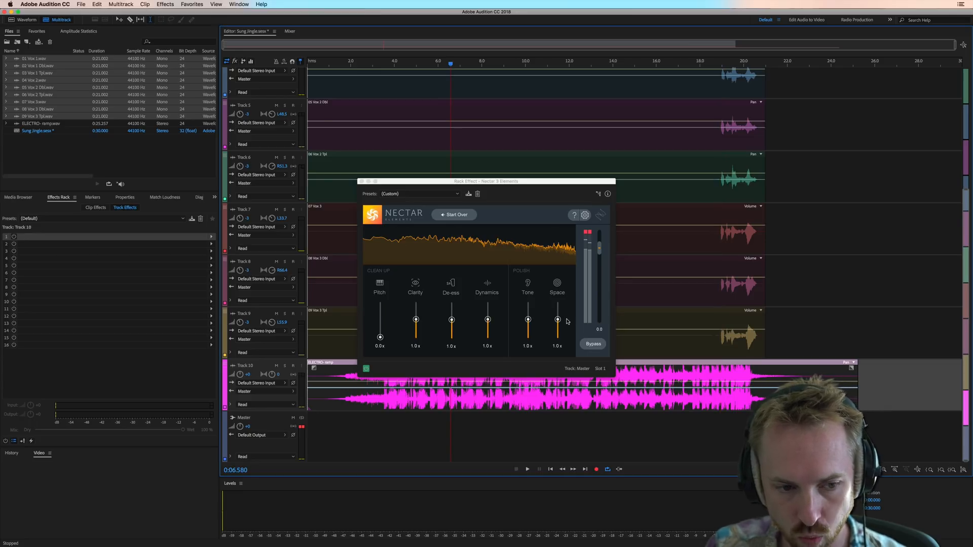
mouse_move(581, 359)
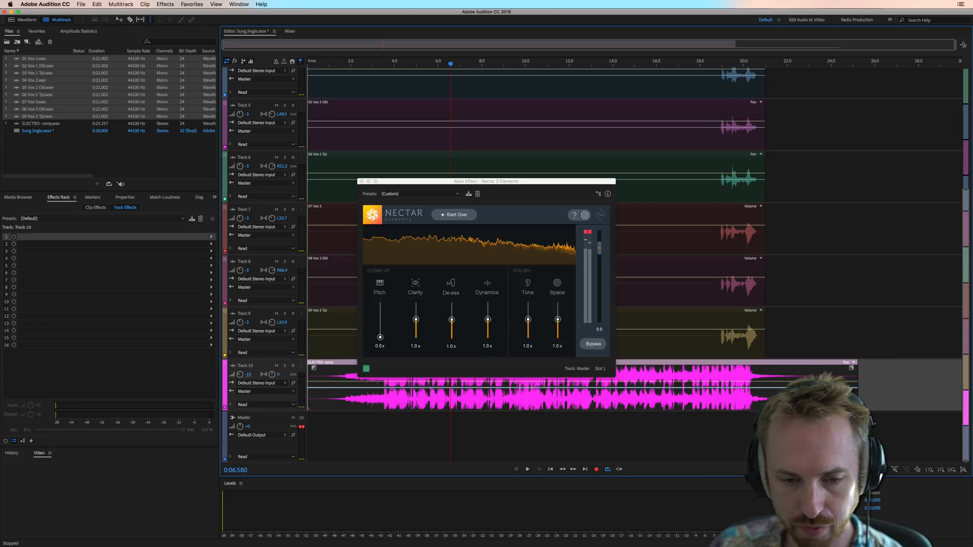
left_click(527, 469)
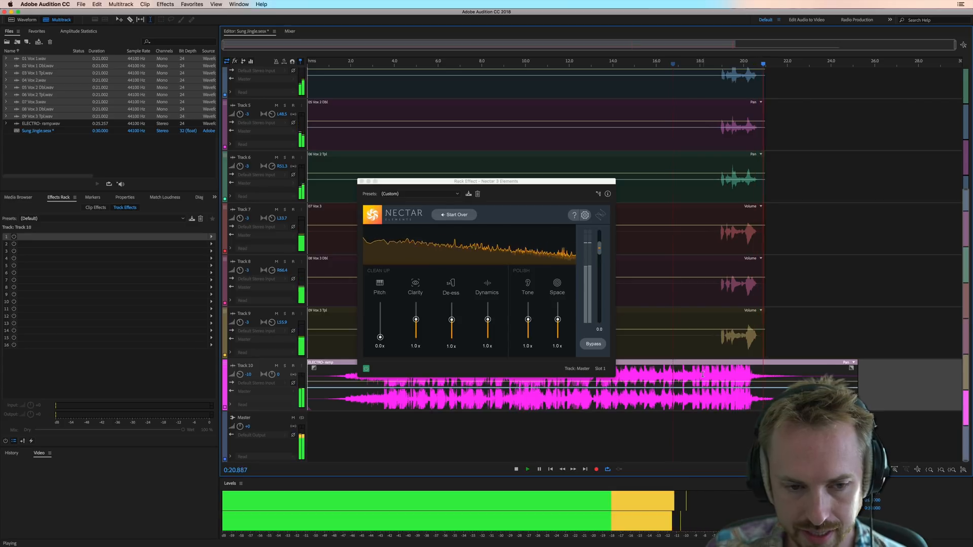
left_click(516, 468)
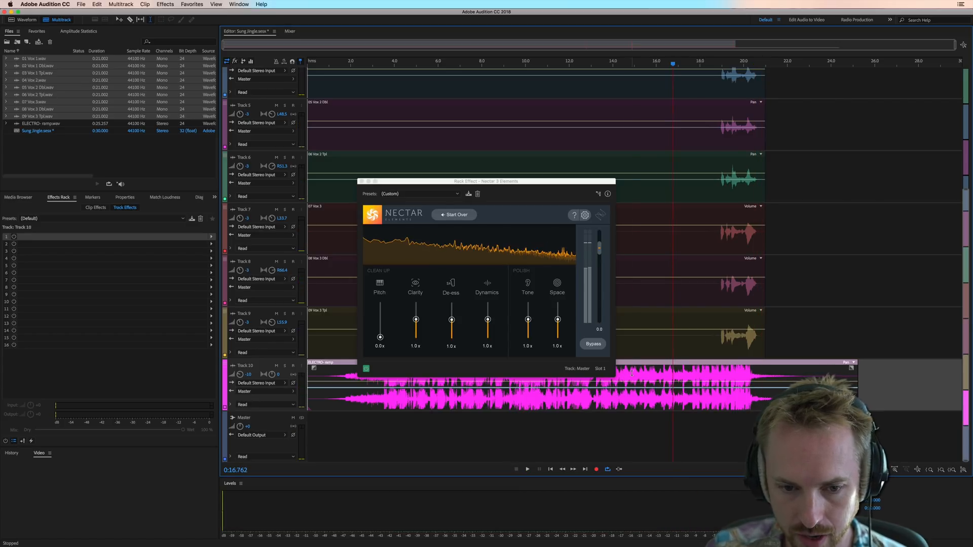
left_click(526, 469)
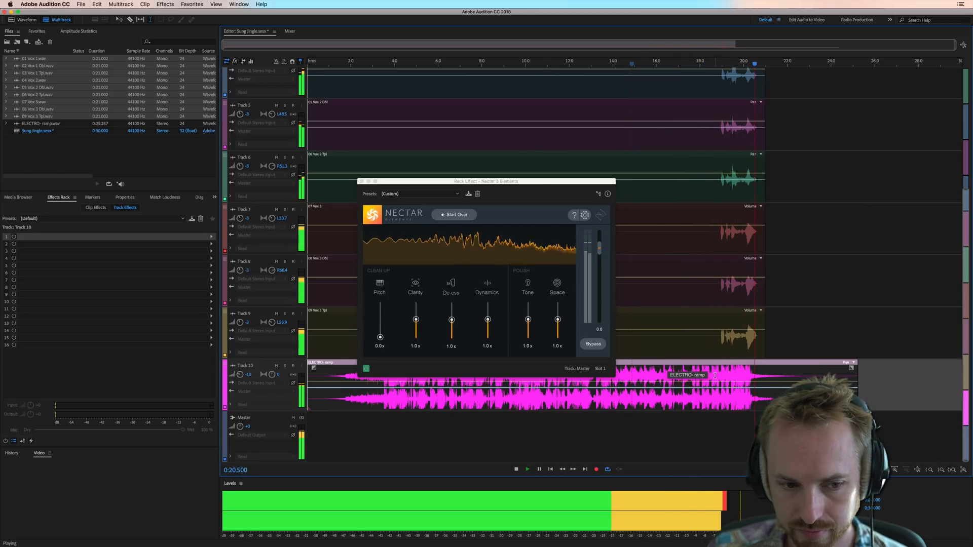
left_click(515, 469)
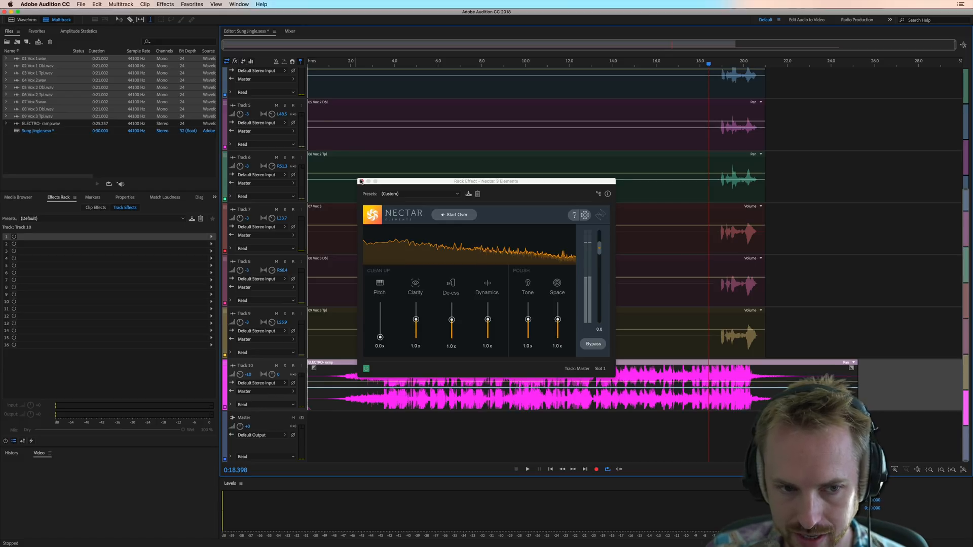
Close the Nectar window and bring up the effect list for Track 10's first slot
left_click(361, 181)
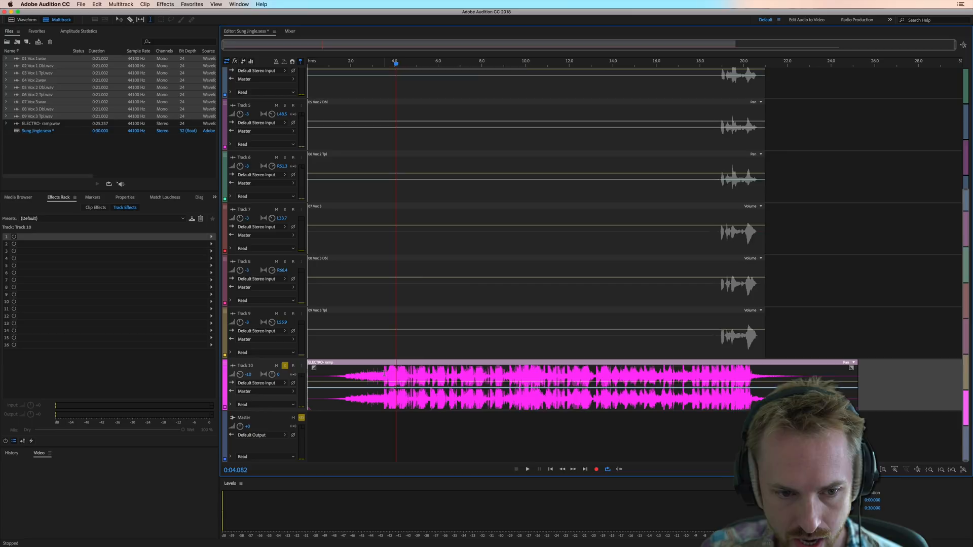
left_click(383, 61)
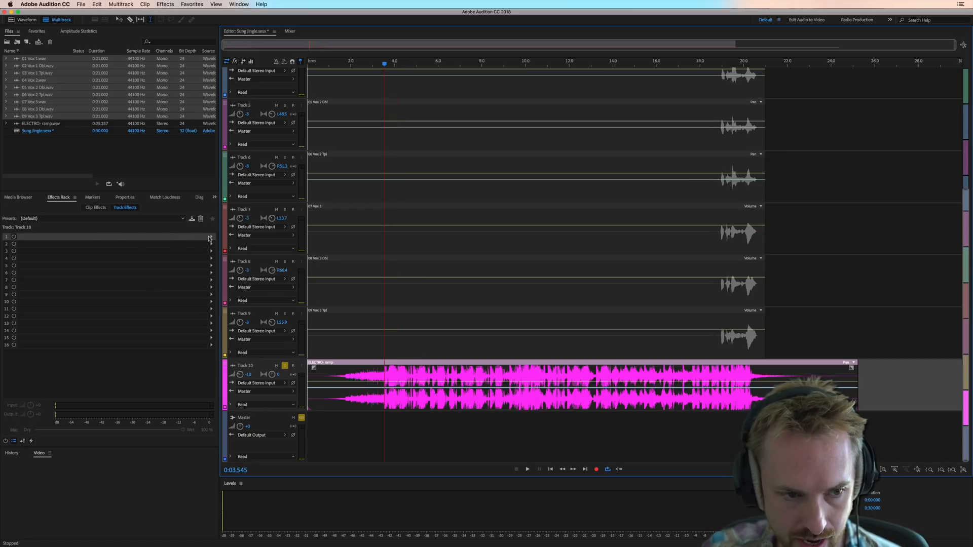
left_click(211, 236)
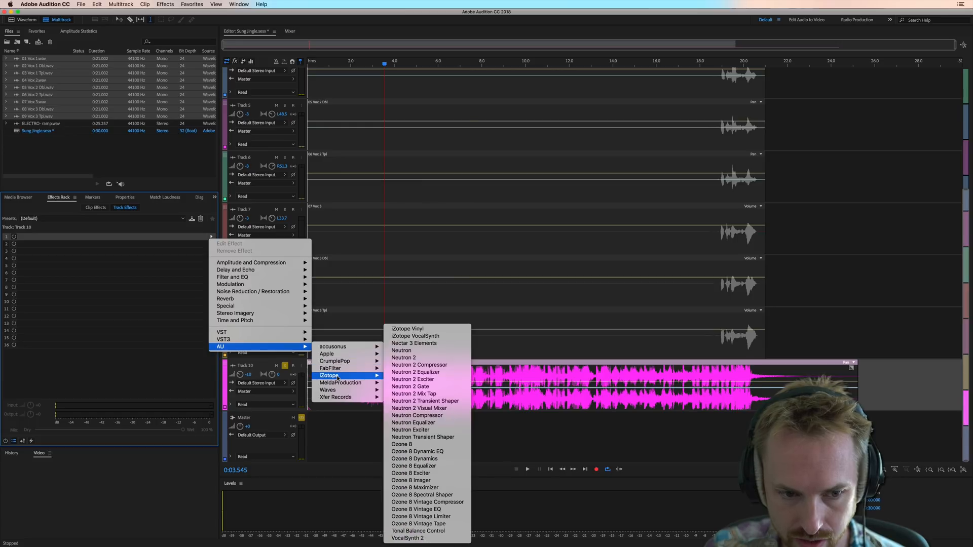
mouse_move(416, 450)
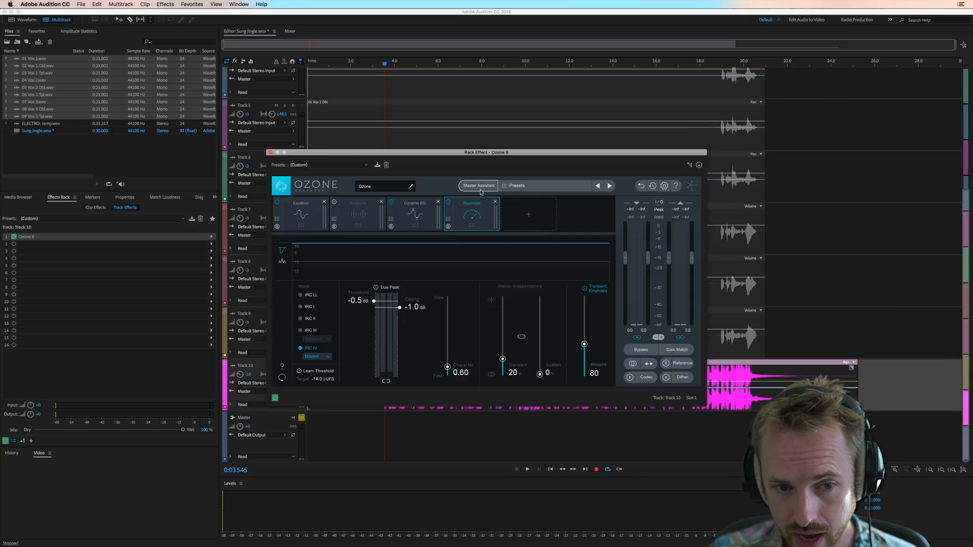
Run Ozone 8's Master Assistant with a streaming target on the playing music bed and accept its chain
left_click(477, 185)
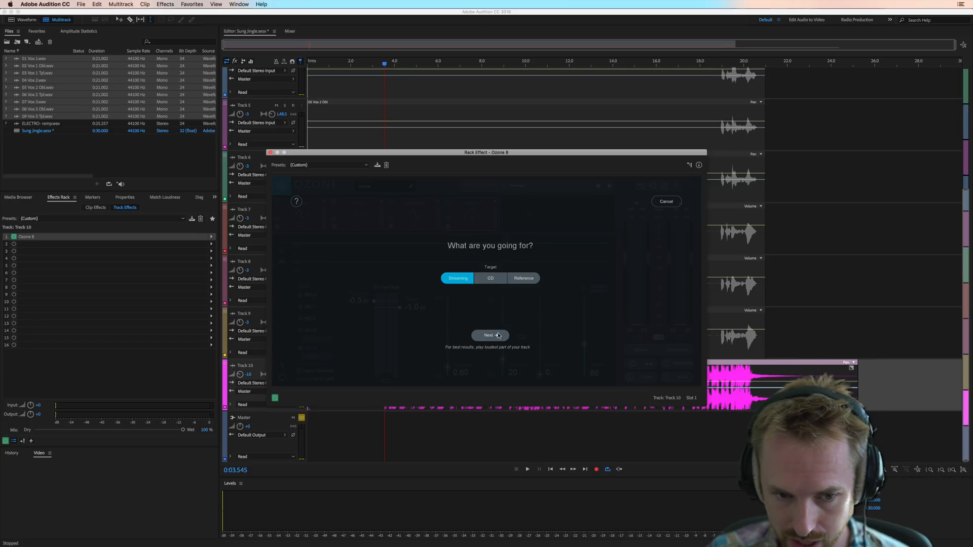
left_click(490, 335)
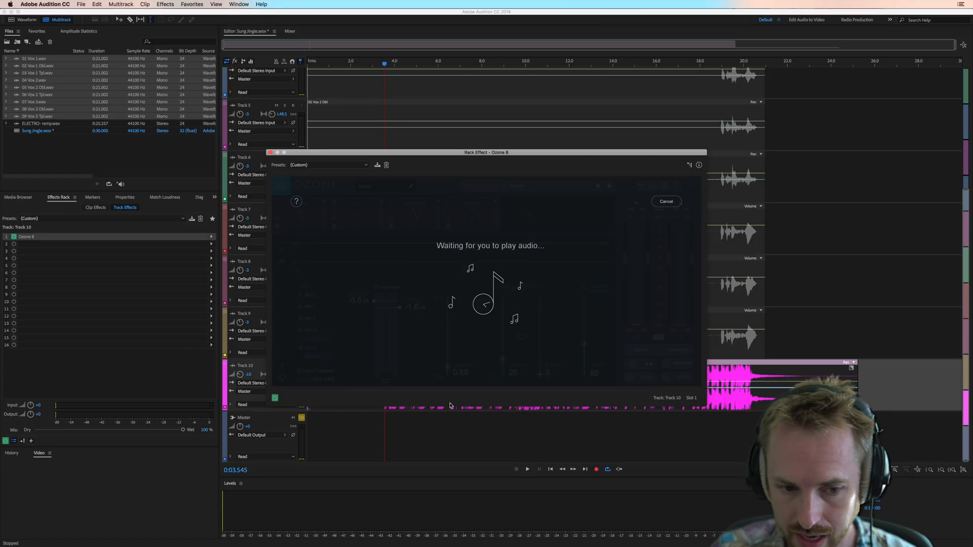
mouse_move(456, 364)
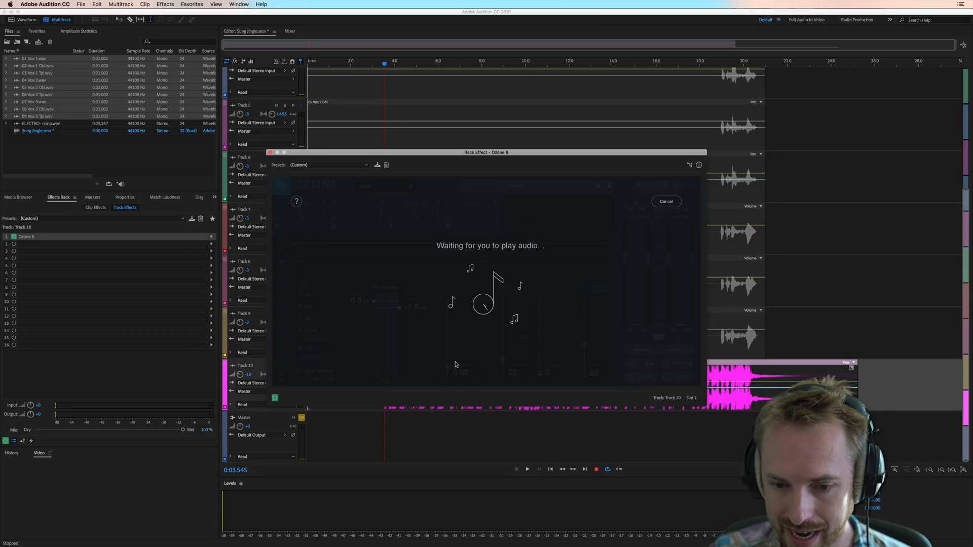
left_click(527, 469)
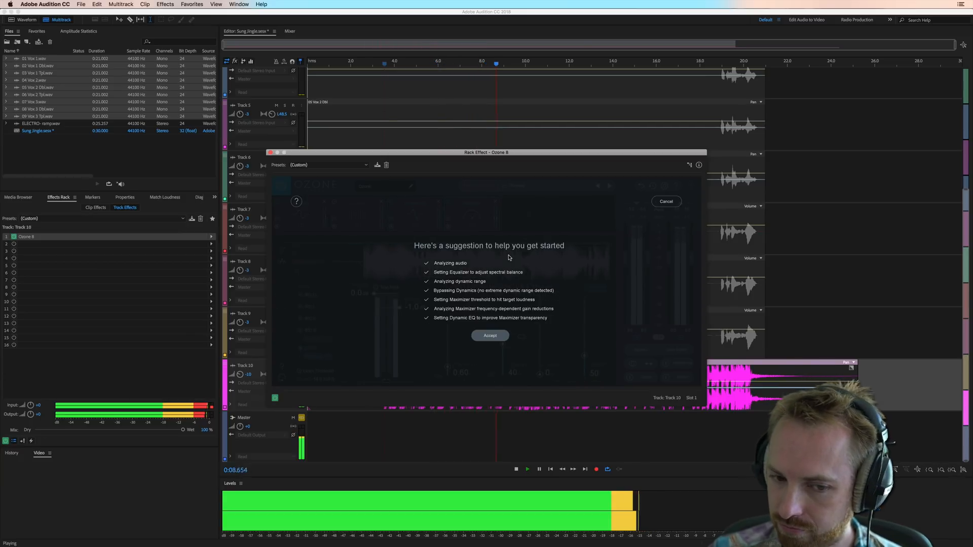
left_click(489, 336)
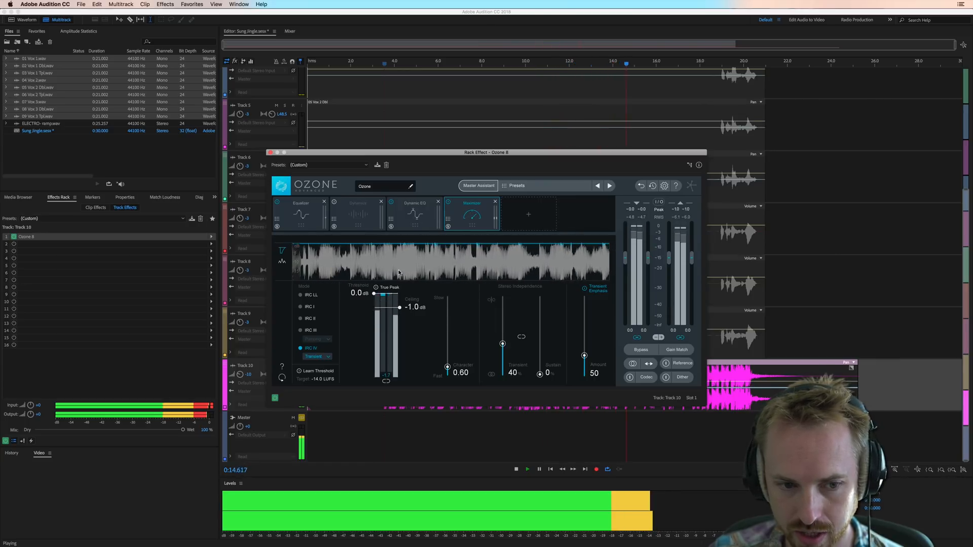
Review Ozone's Dynamics and Equalizer modules while the bed plays, then close the Ozone window
left_click(414, 206)
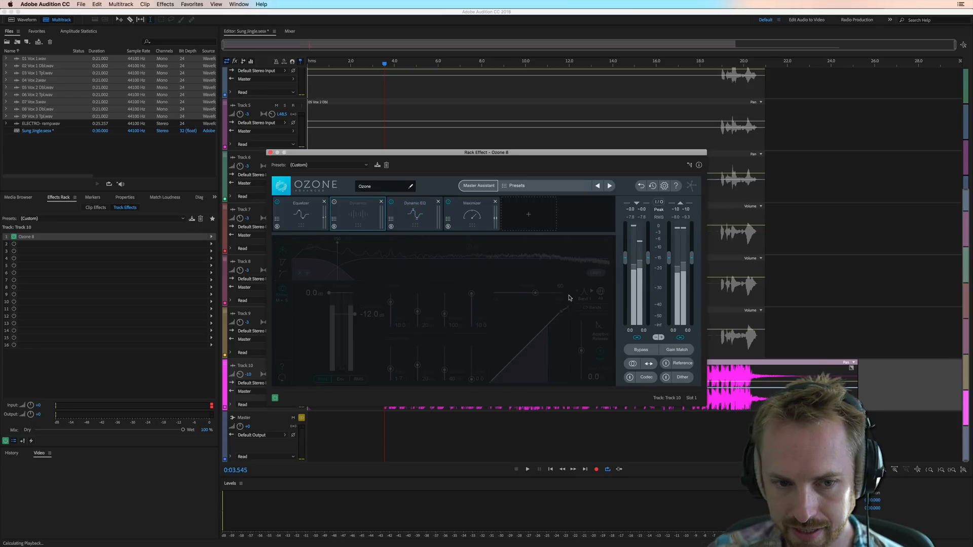
left_click(527, 469)
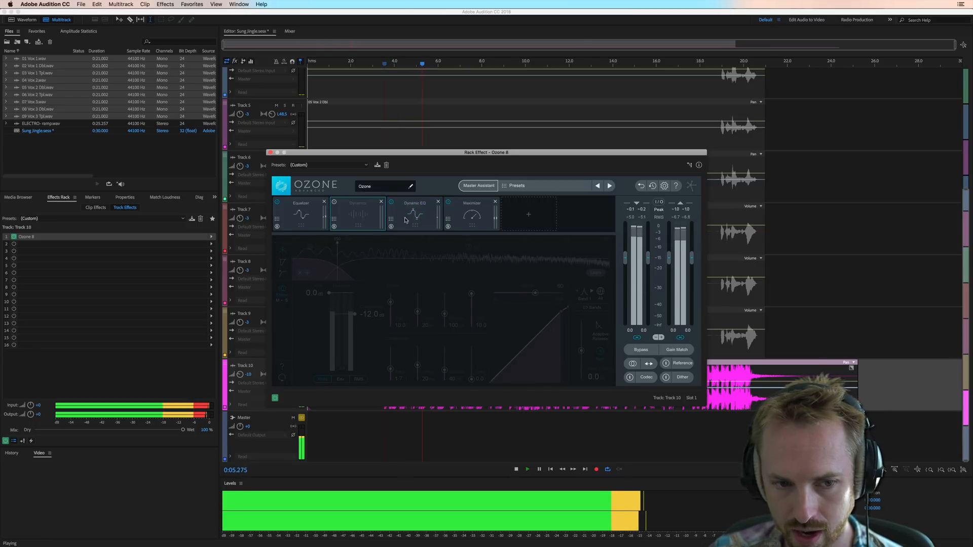
left_click(299, 214)
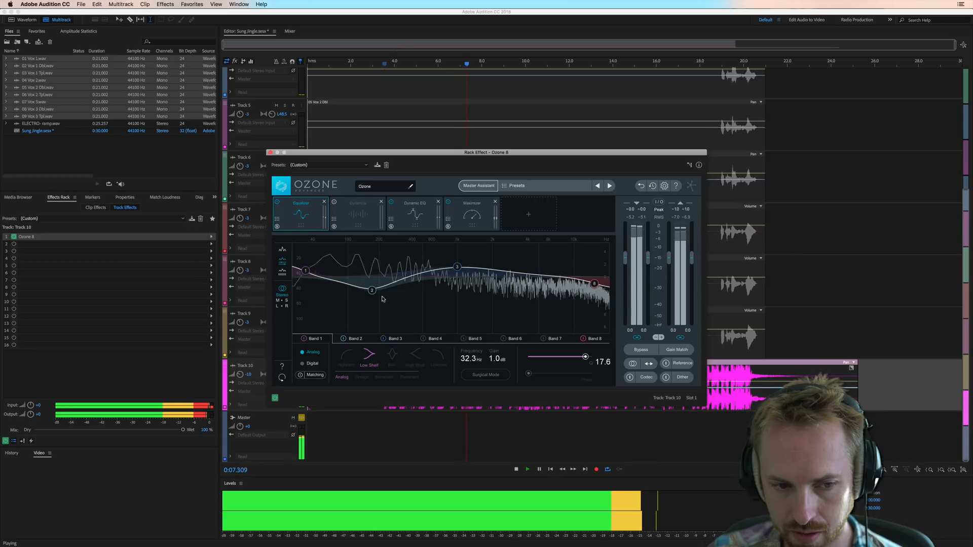
left_click(527, 468)
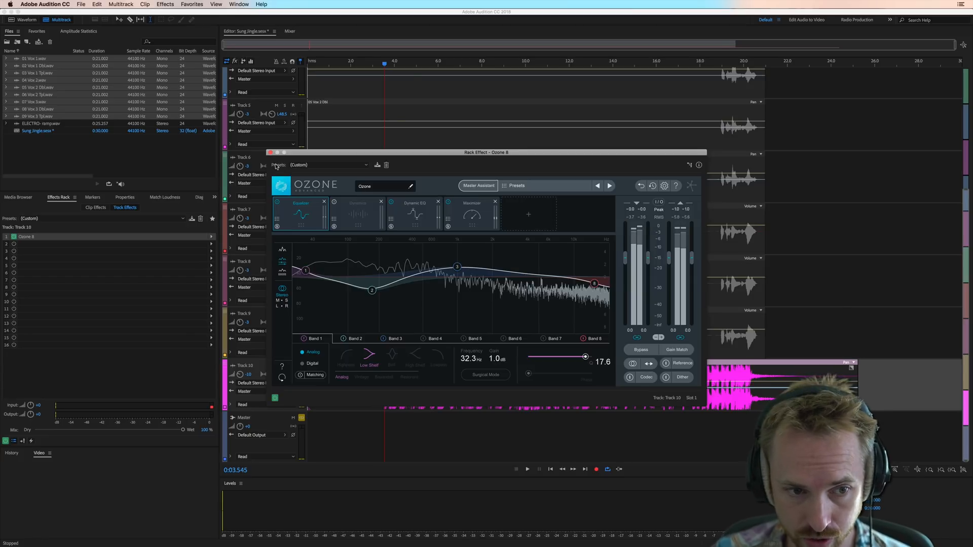
left_click(270, 152)
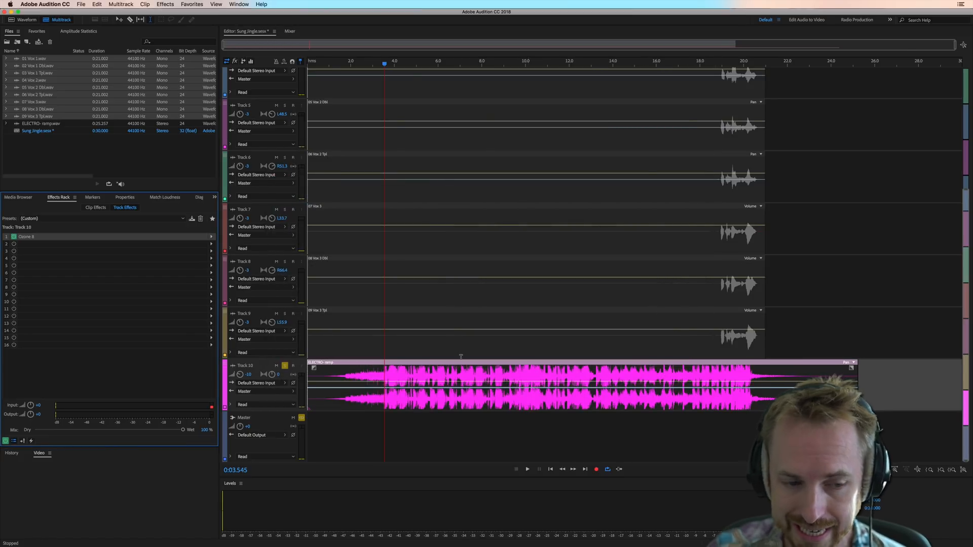
Unsolo Track 10 (the music bed) and play back the full jingle with every track
left_click(285, 364)
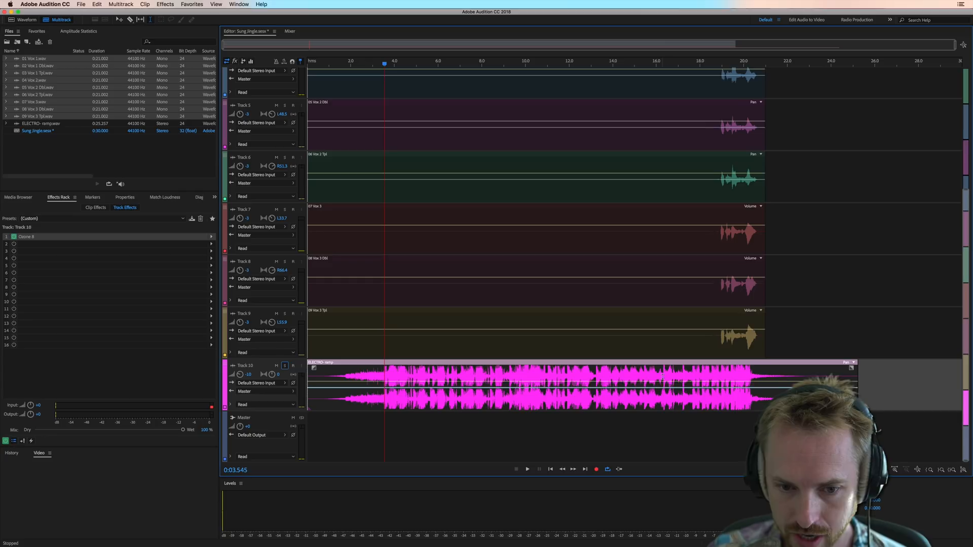
left_click(527, 468)
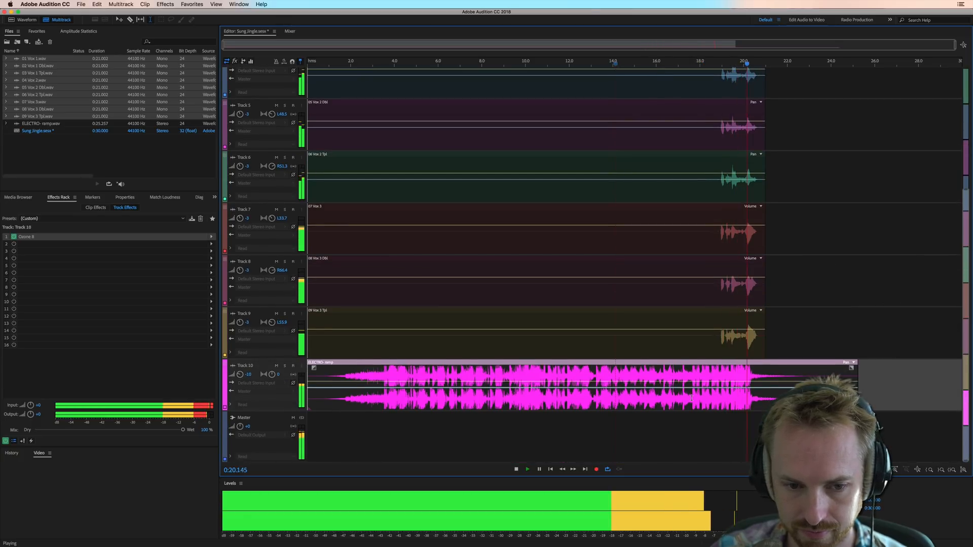
left_click(516, 468)
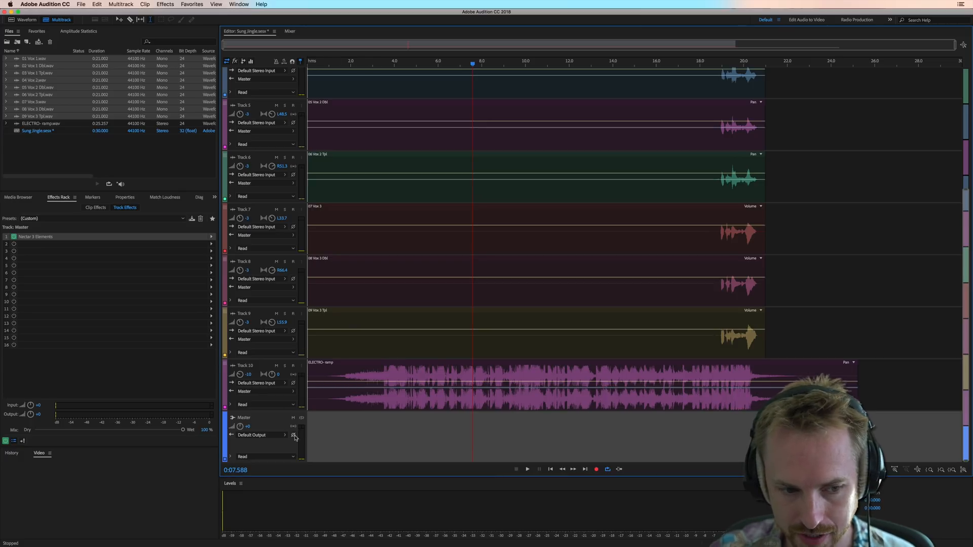
mouse_move(389, 110)
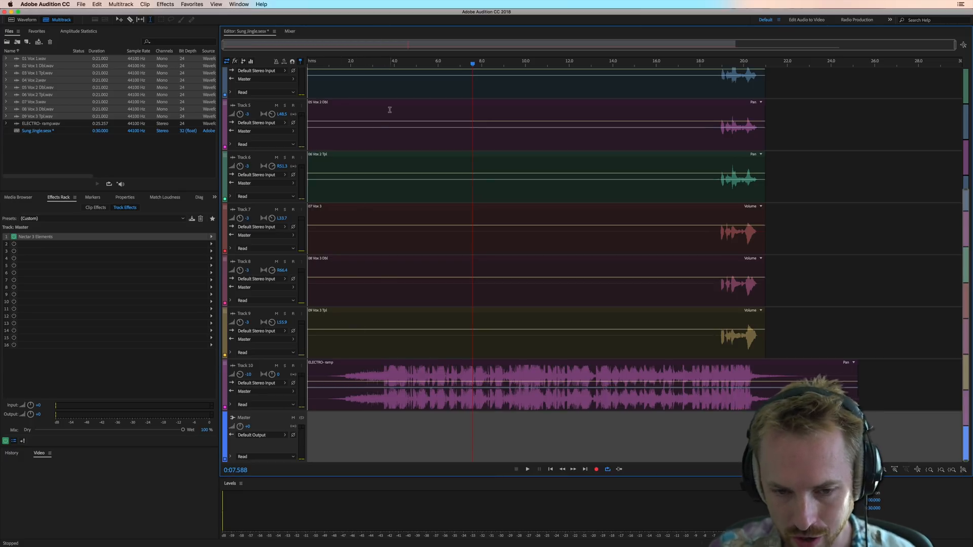
Save the Master track's Nectar 3 Elements settings as a preset named 'Edgy Radio'
left_click(375, 61)
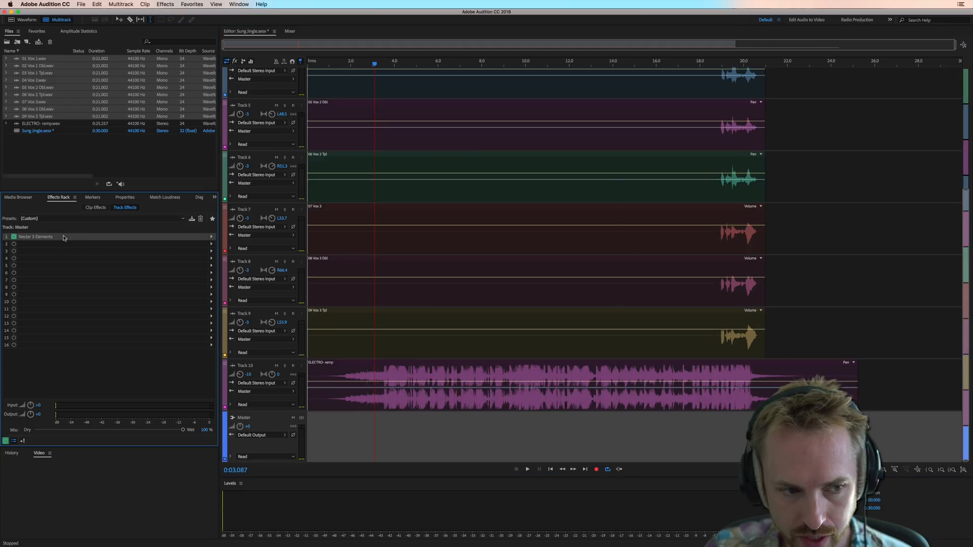
double_click(35, 237)
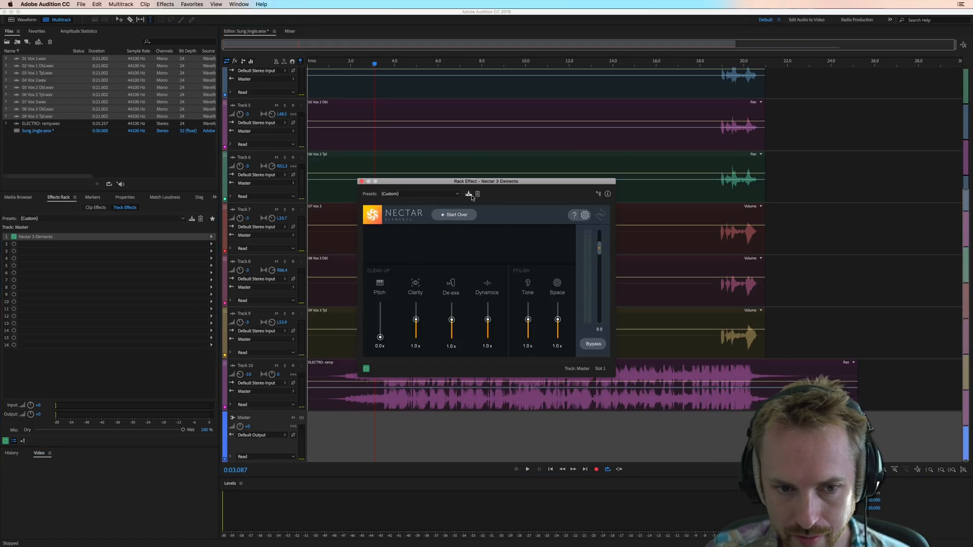
left_click(468, 193)
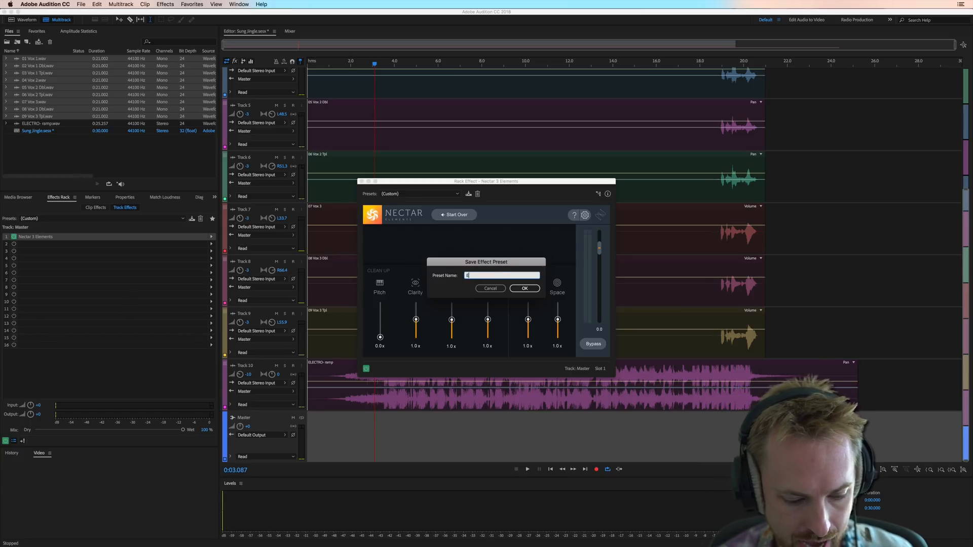
type("Edgy Radio")
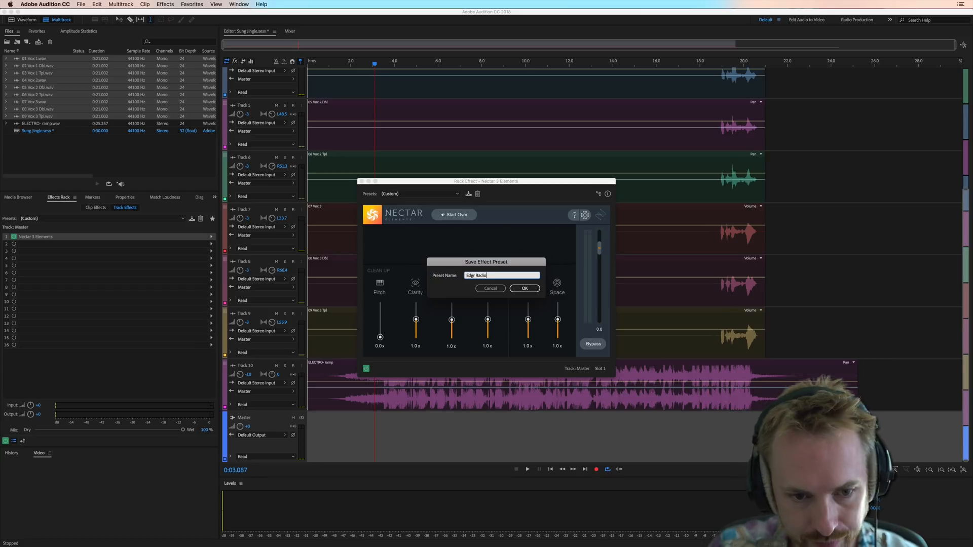
left_click(524, 287)
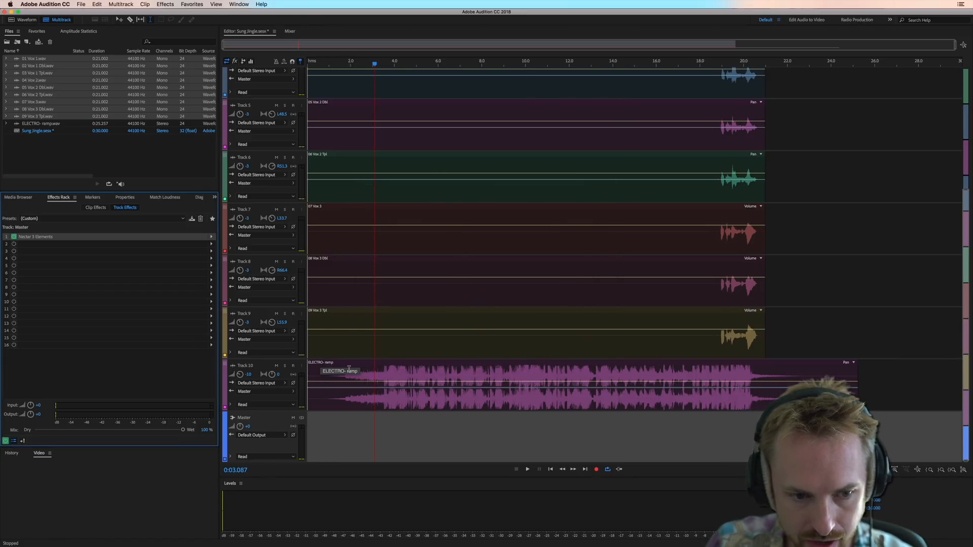
right_click(779, 343)
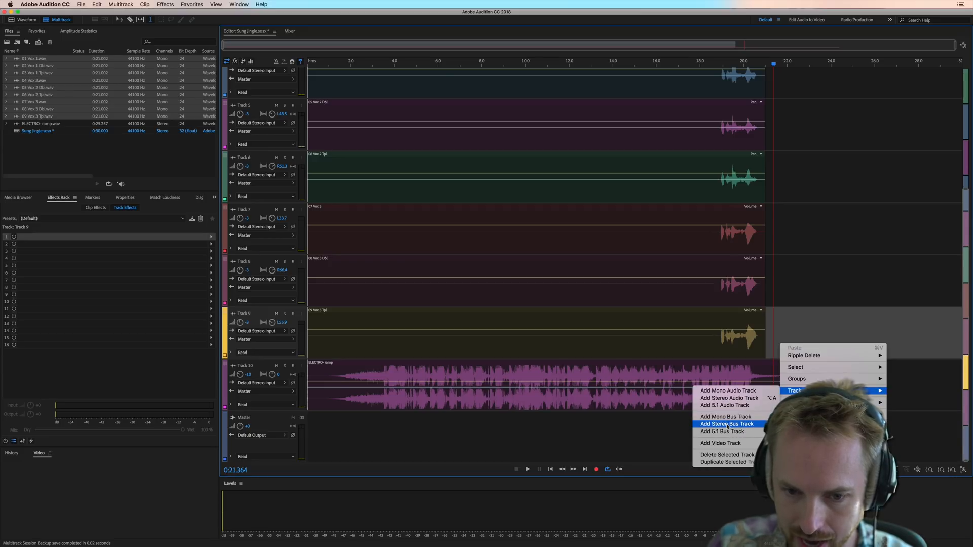
Add a stereo bus track above Track 10 and rename it 'Sung Vocals'
left_click(728, 423)
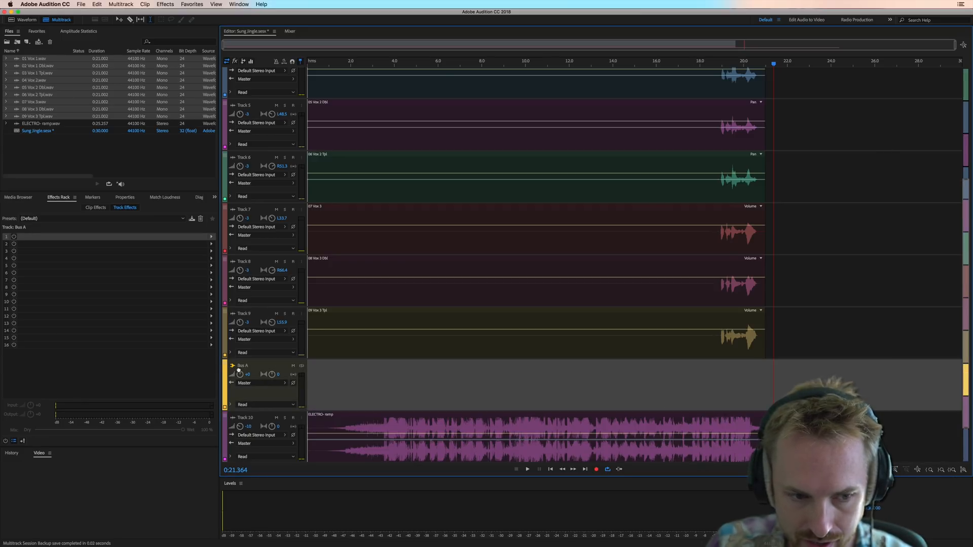
double_click(243, 366)
type("Sung Vocals")
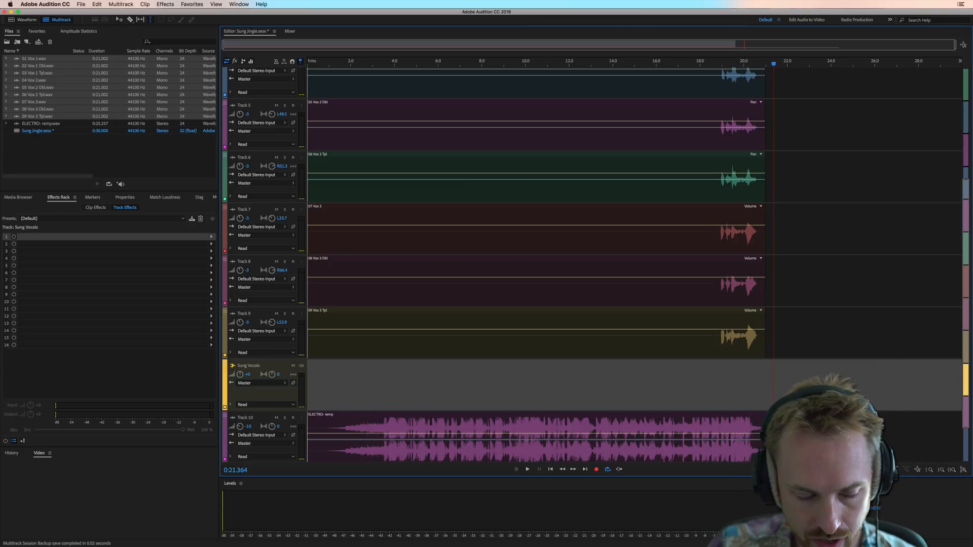
Insert Nectar 3 Elements in slot 1 of the Sung Vocals bus and load the Edgy Radio preset
left_click(350, 60)
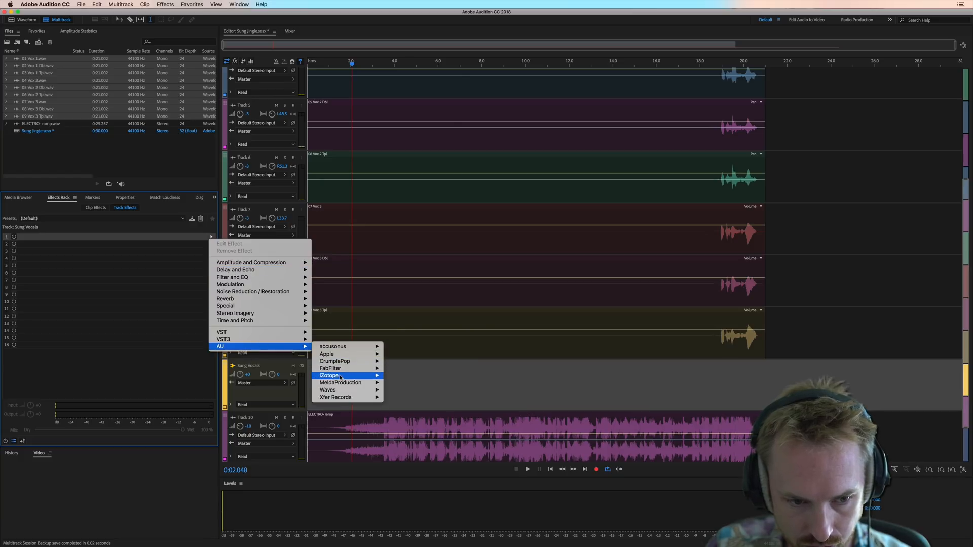
left_click(444, 368)
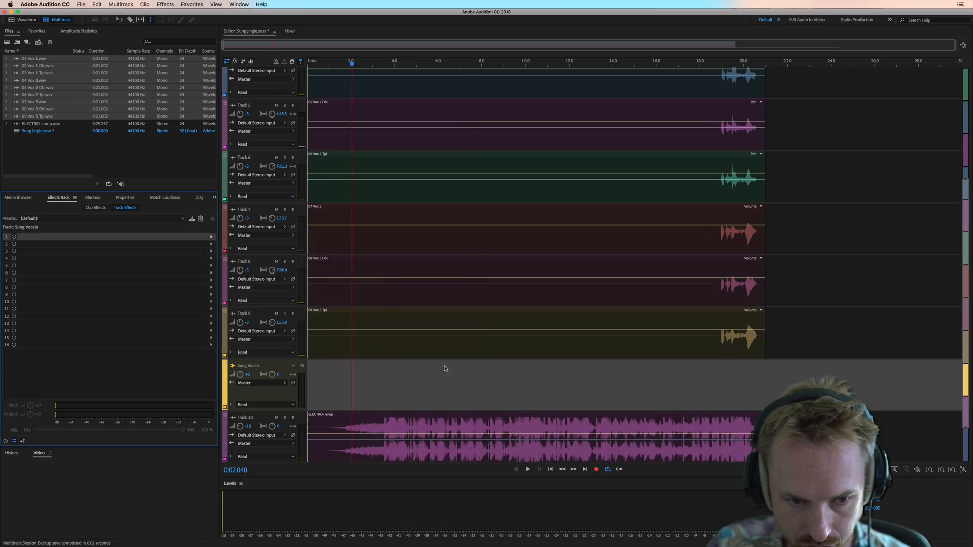
mouse_move(347, 353)
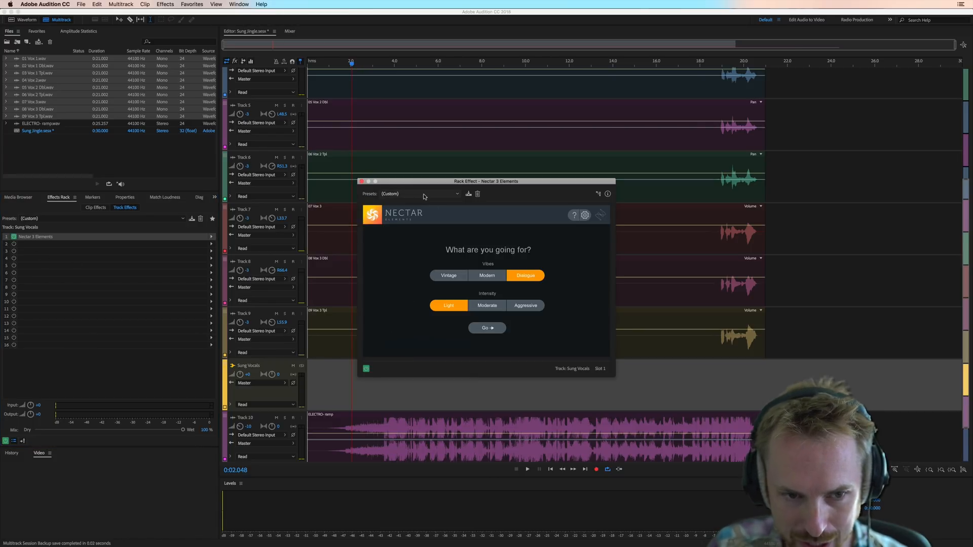
left_click(486, 327)
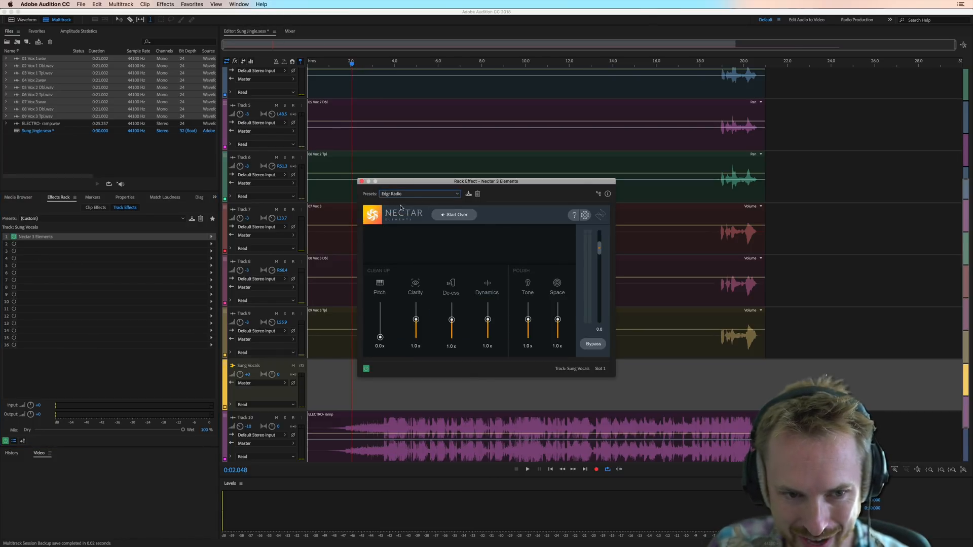
mouse_move(430, 311)
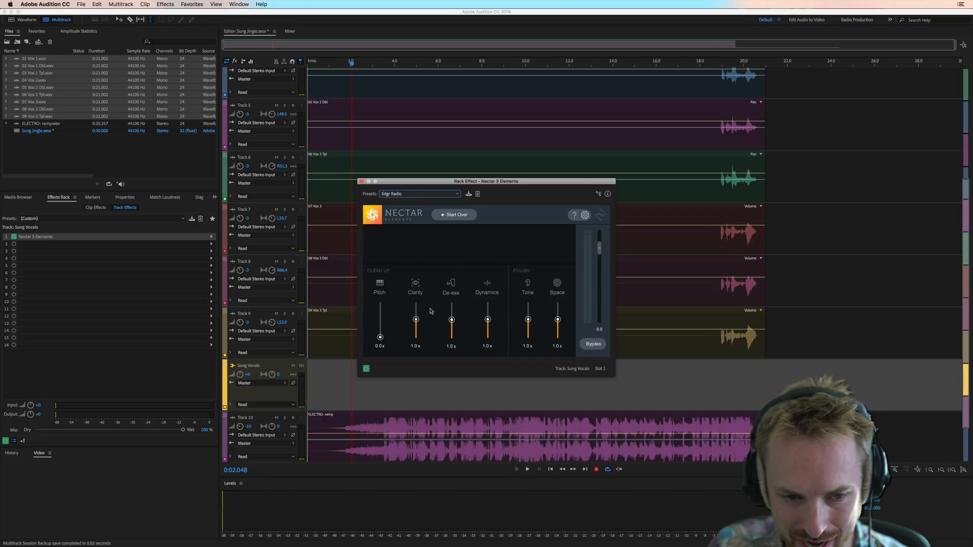
scroll("down", 3)
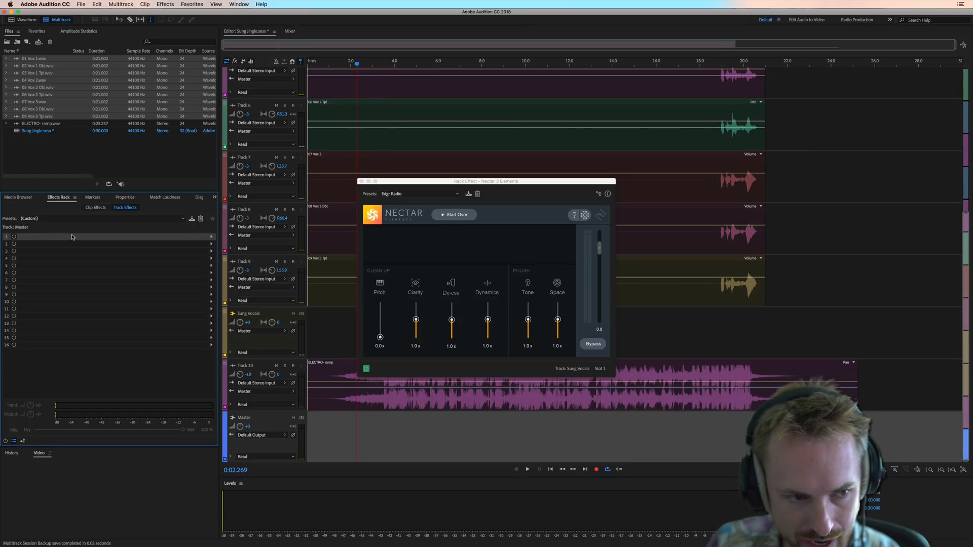
left_click(254, 365)
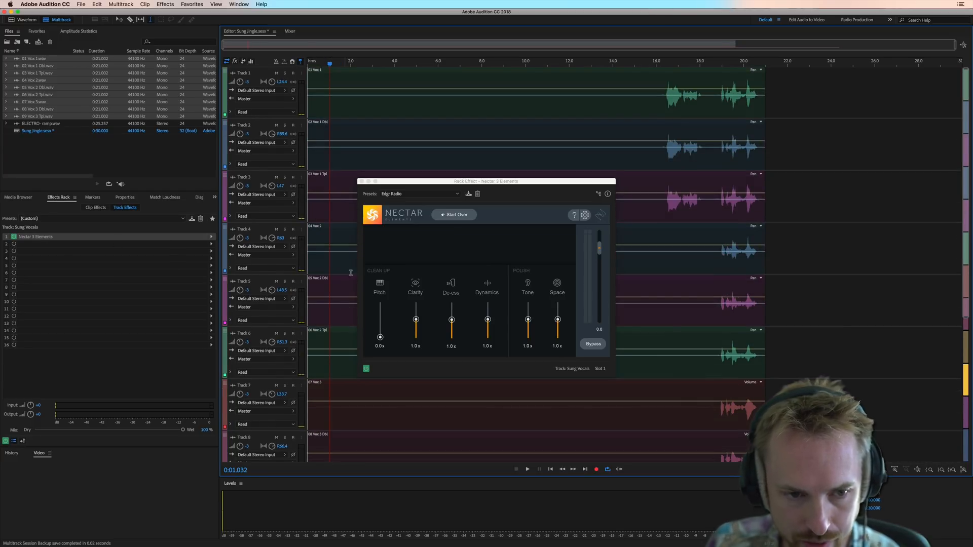
Route the vocal tracks' outputs (Tracks 6, 7, 9 and the rest) to Bus > Sung Vocals and play the mix
left_click(244, 99)
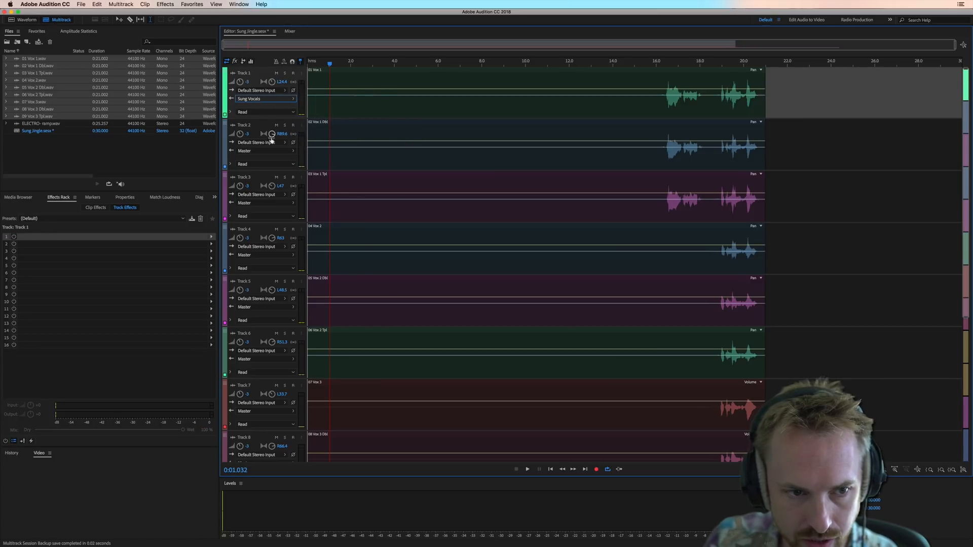
left_click(246, 150)
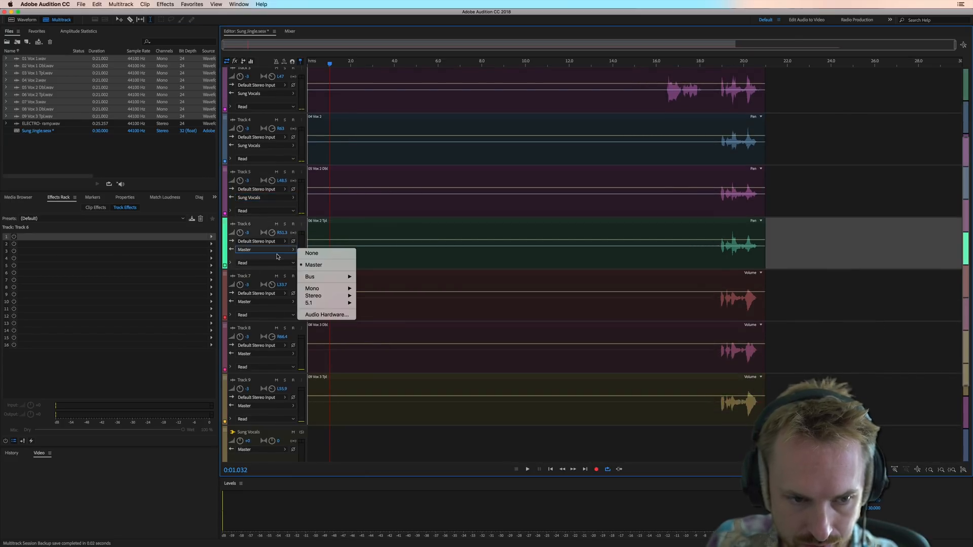
left_click(265, 302)
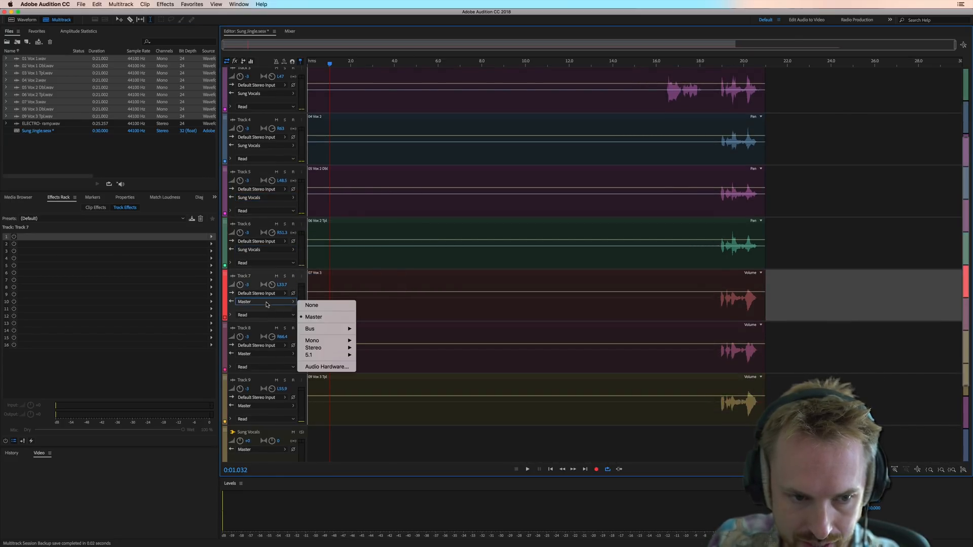
left_click(314, 317)
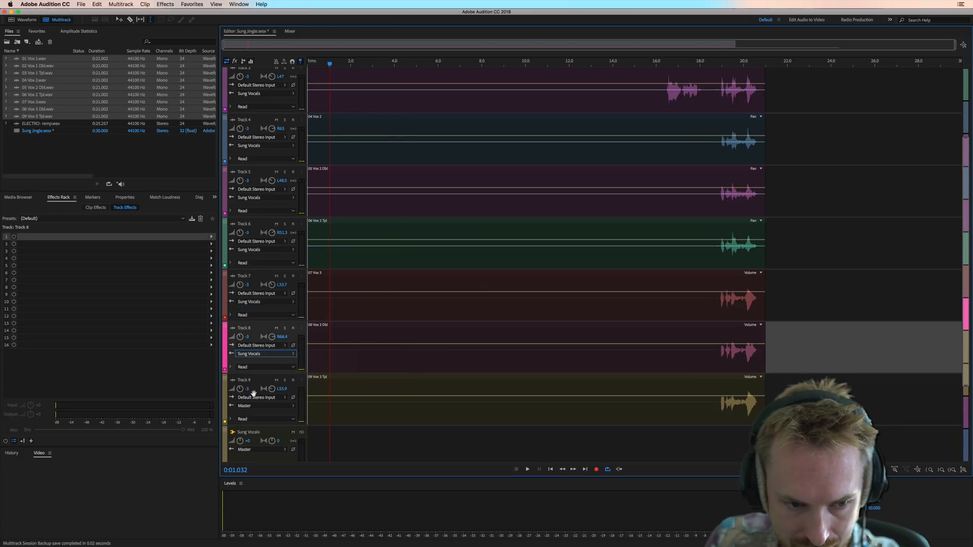
left_click(261, 405)
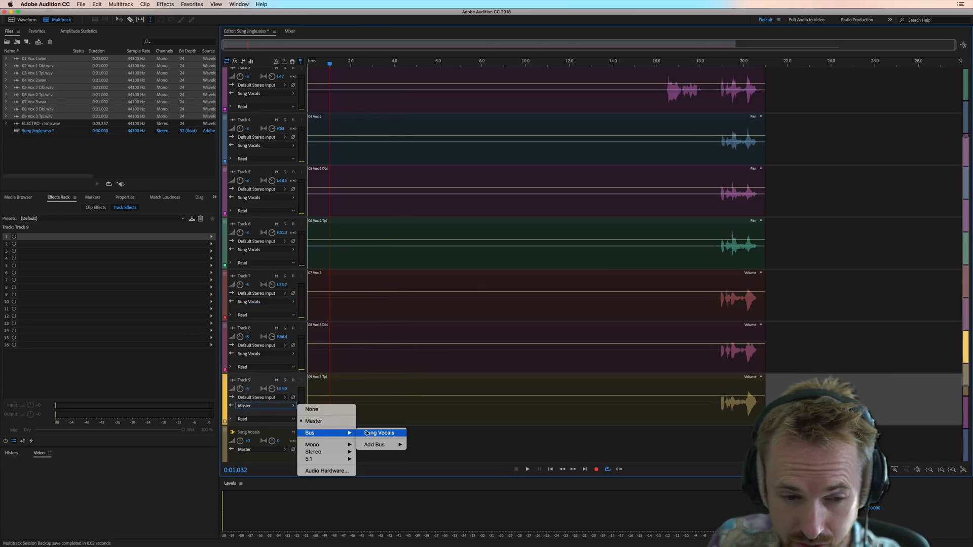
left_click(379, 433)
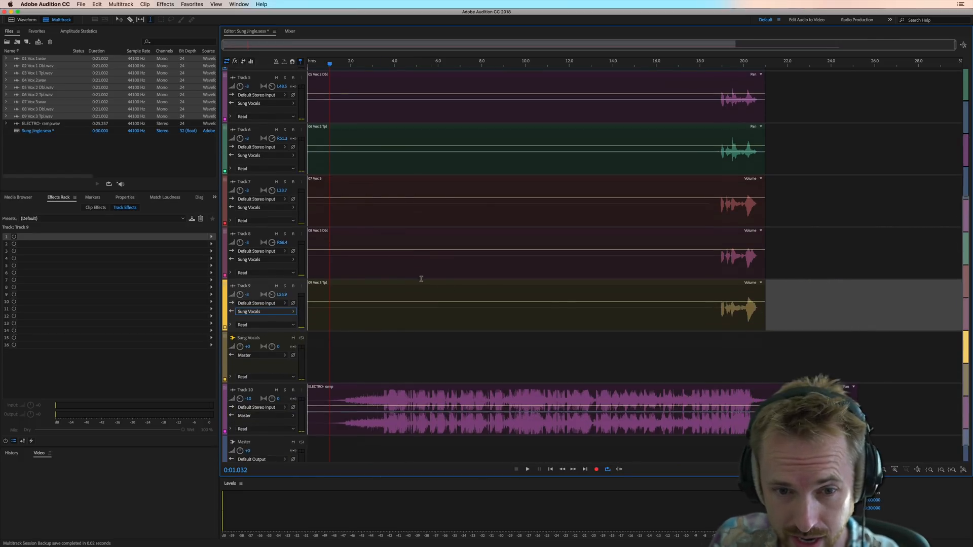
left_click(527, 468)
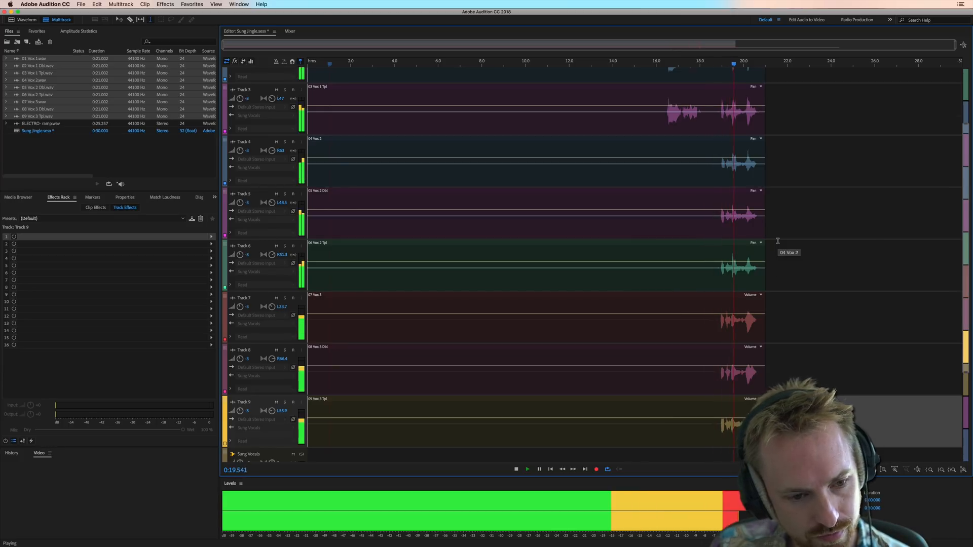
Scroll the track list down to reach the Sung Vocals bus
scroll("down", 3)
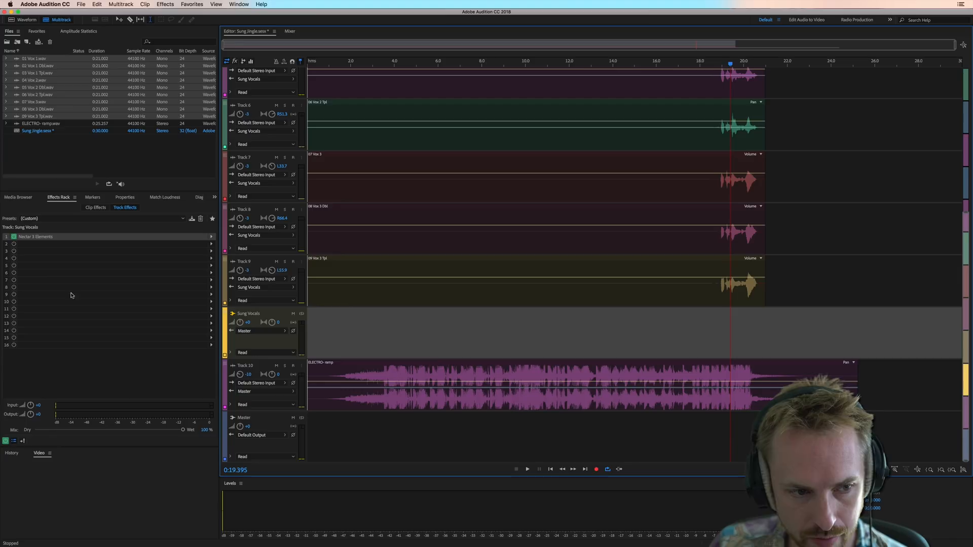
Reopen Nectar 3 Elements on the bus and pull its Space amount to 0.0x while auditioning
double_click(35, 237)
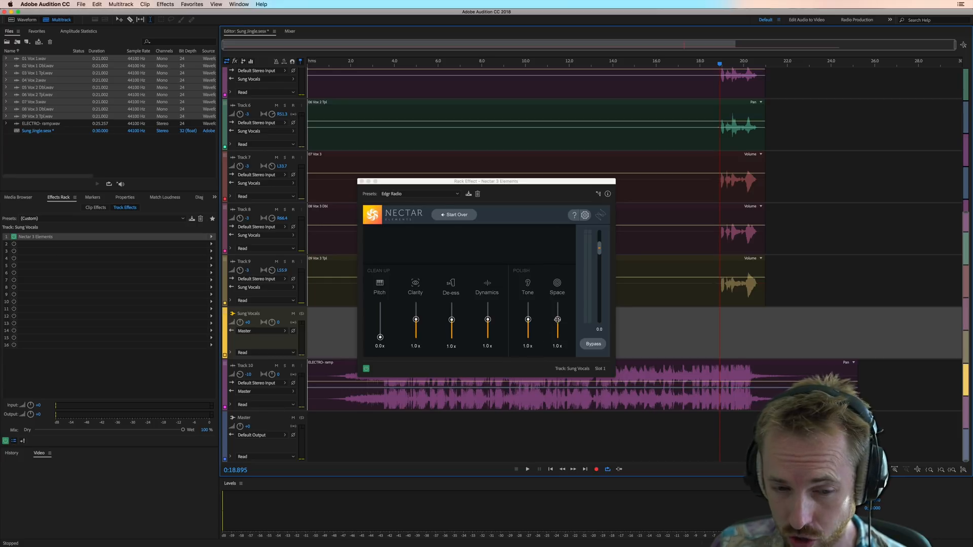
left_click(527, 469)
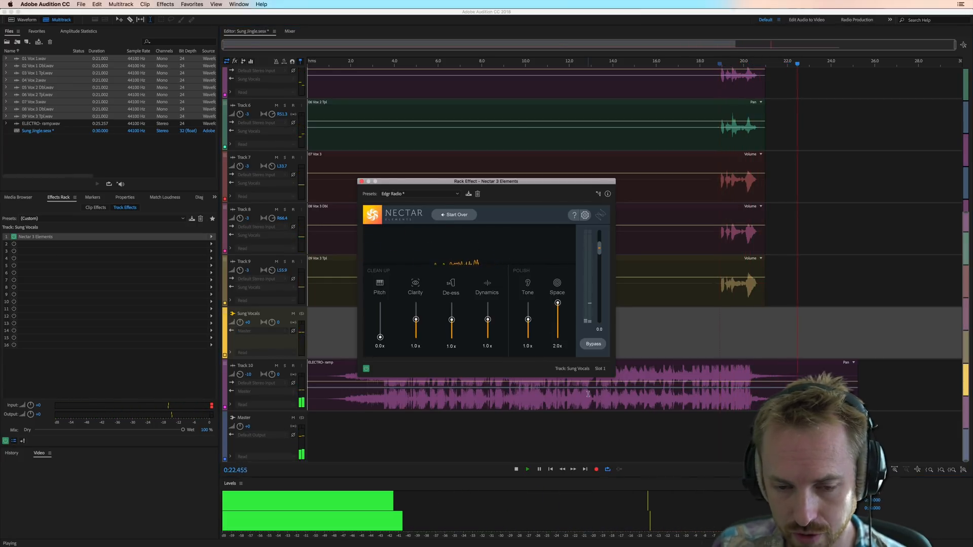
left_click(527, 468)
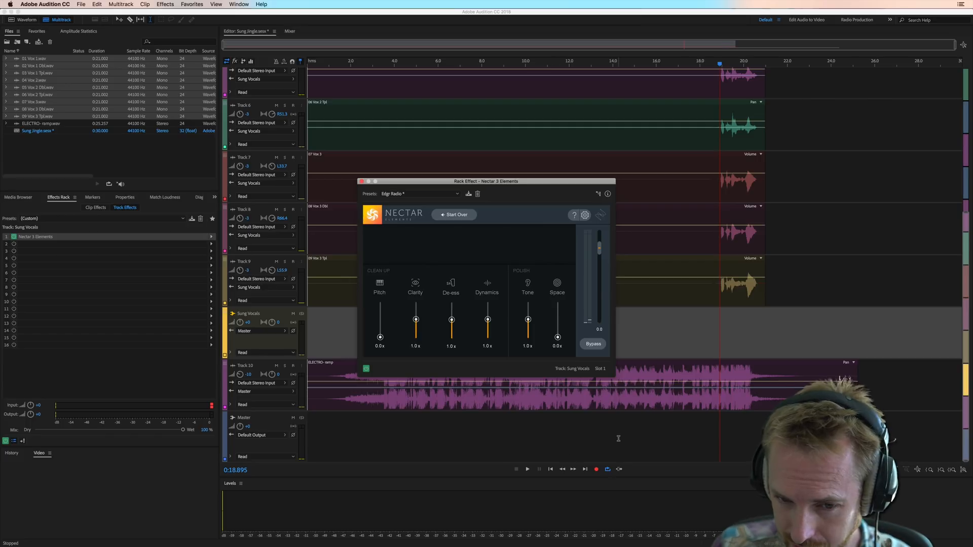
left_click(526, 469)
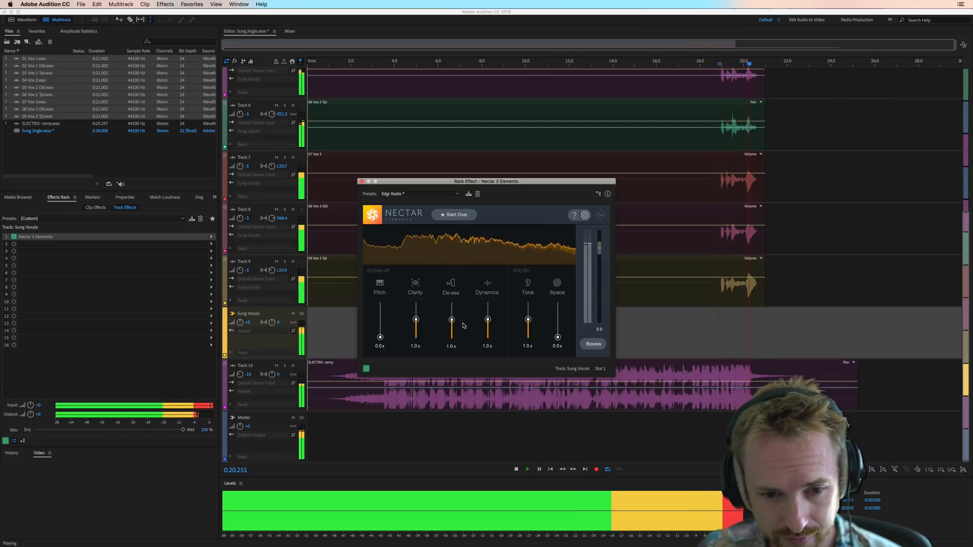
left_click(515, 468)
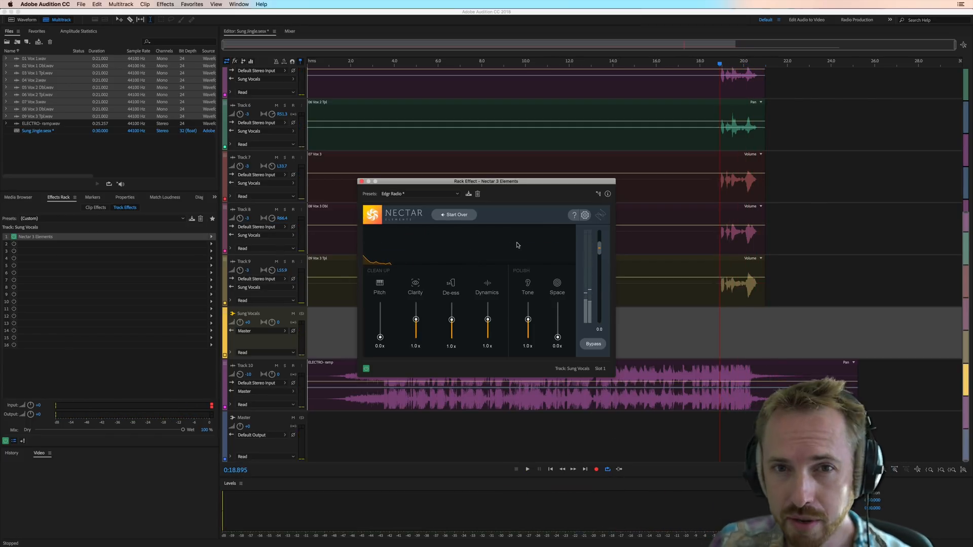
mouse_move(512, 328)
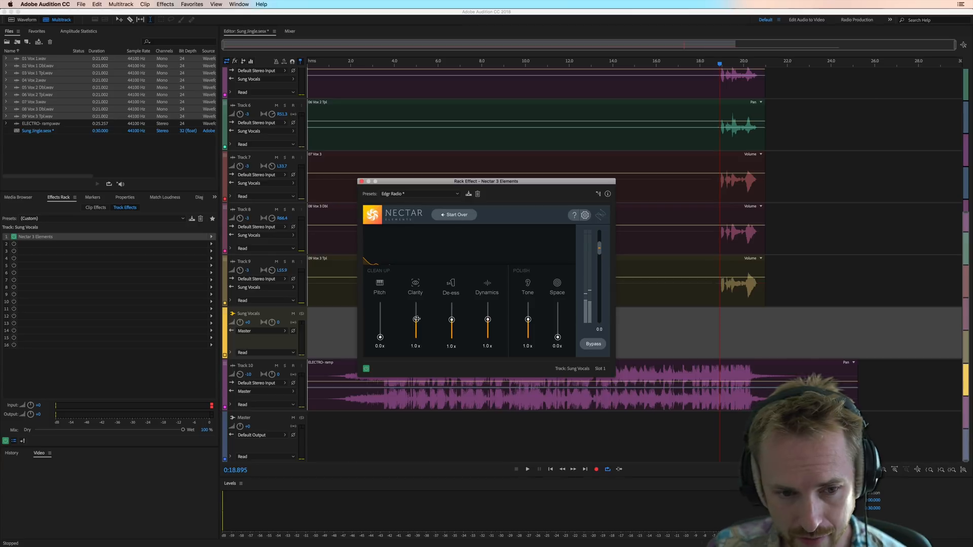
mouse_move(474, 299)
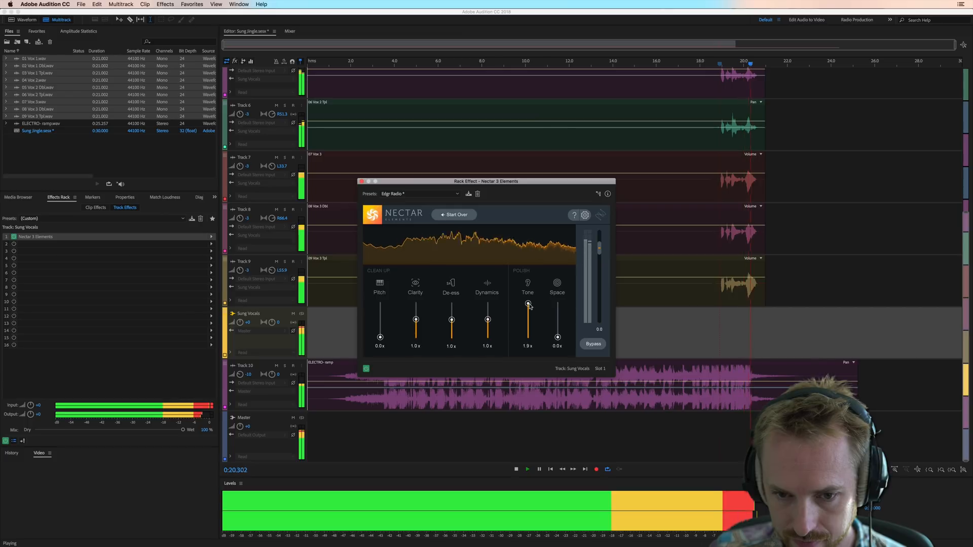
Settle Nectar's Tone at 1.2x and raise Space back to 1.6x, playing and stopping to check
left_click(516, 469)
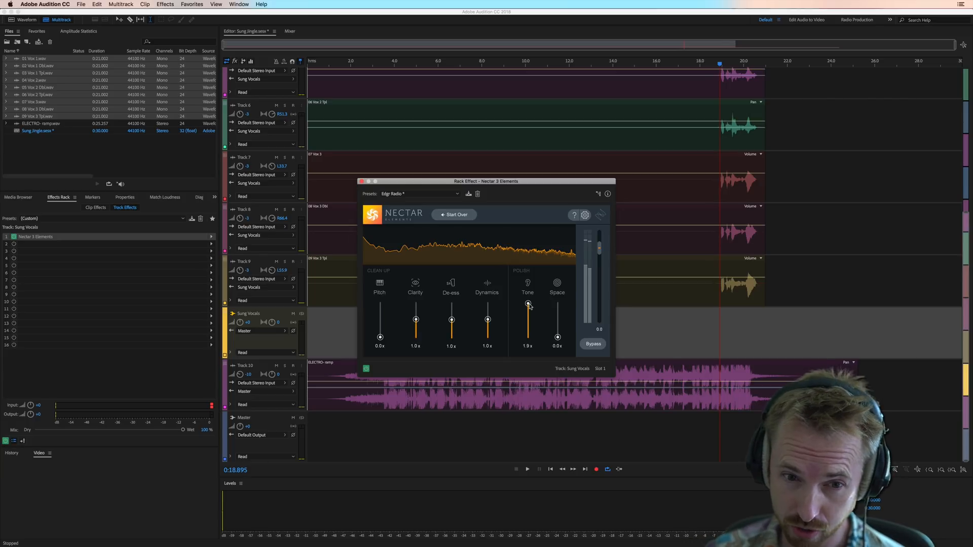
left_click(527, 469)
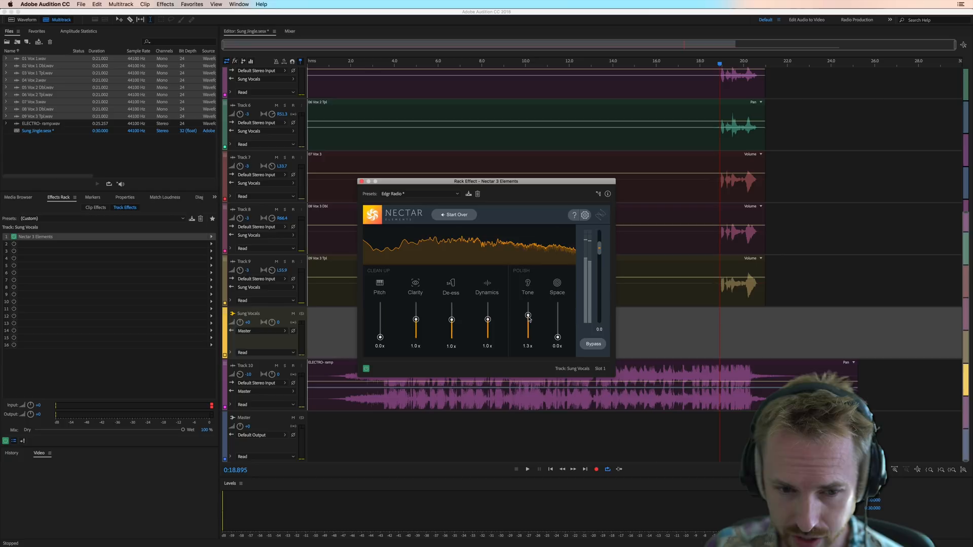
left_click(527, 469)
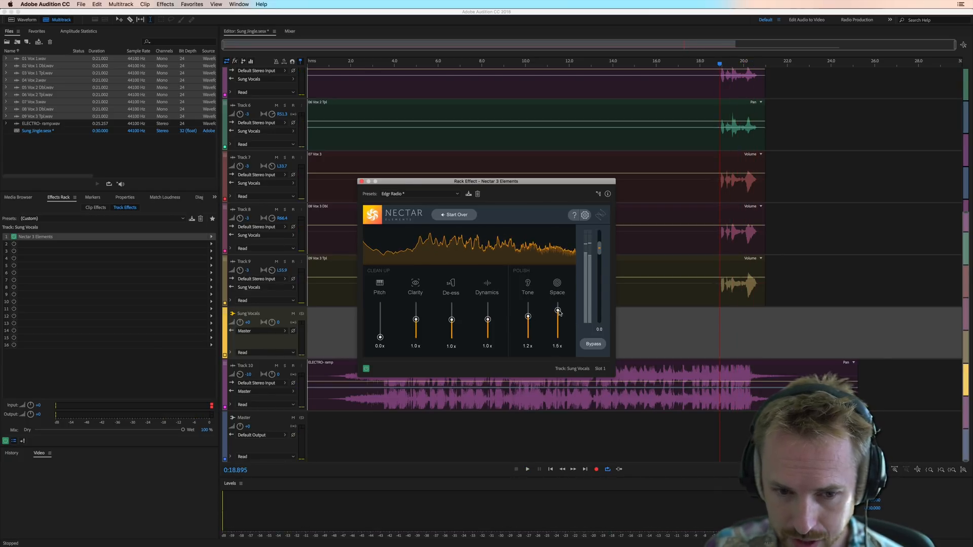
left_click(527, 470)
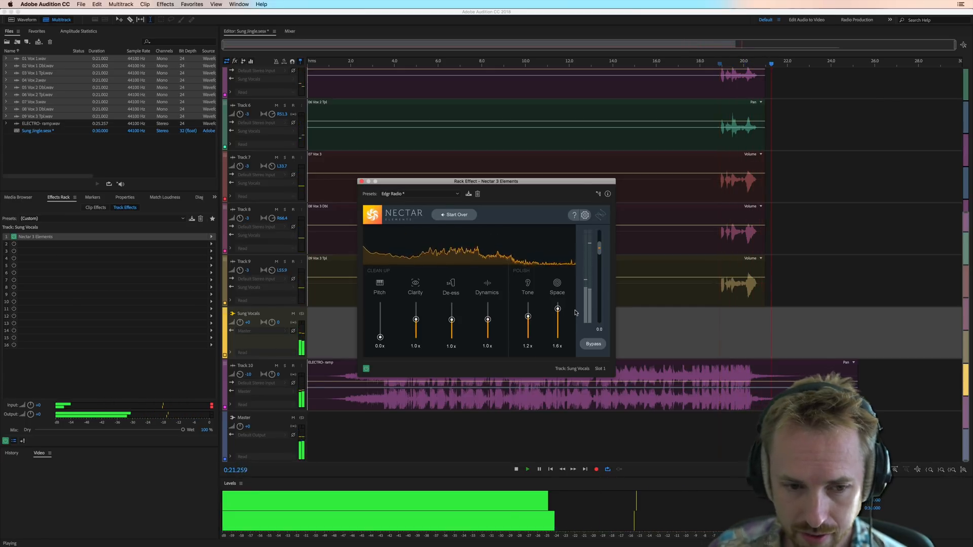
left_click(527, 469)
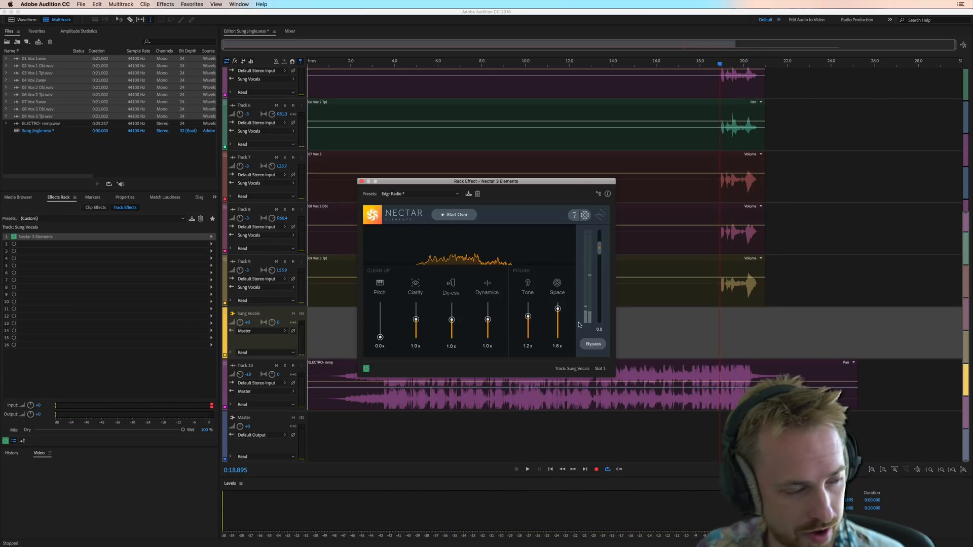
scroll("up", 3)
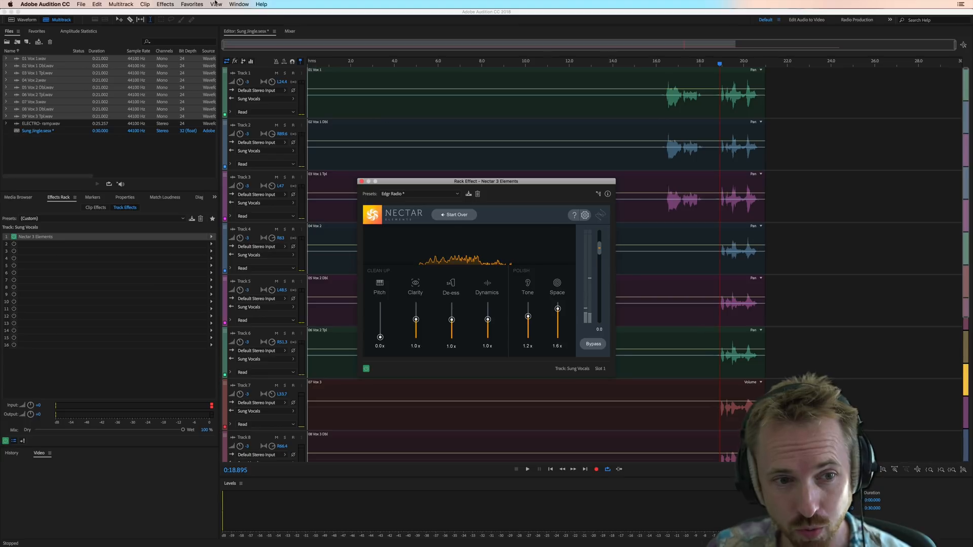
mouse_move(339, 98)
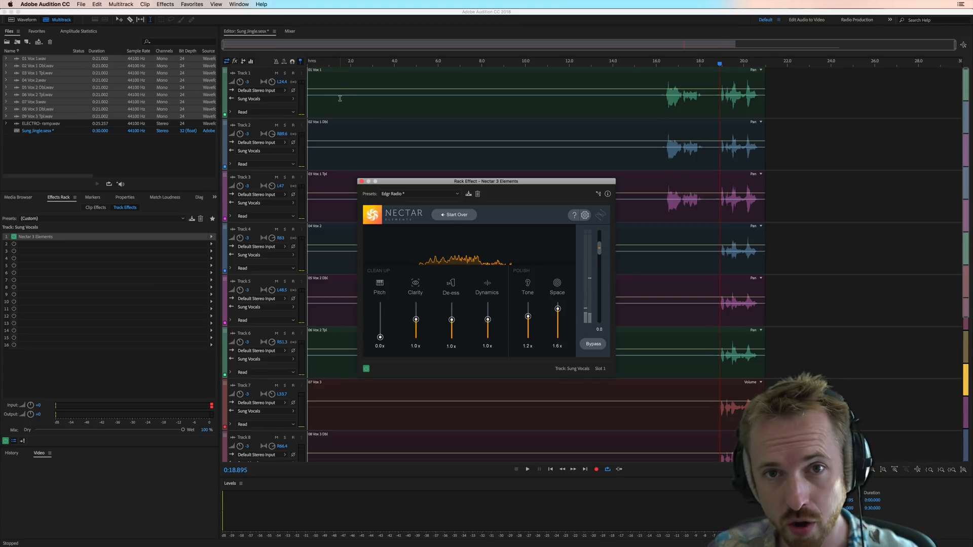